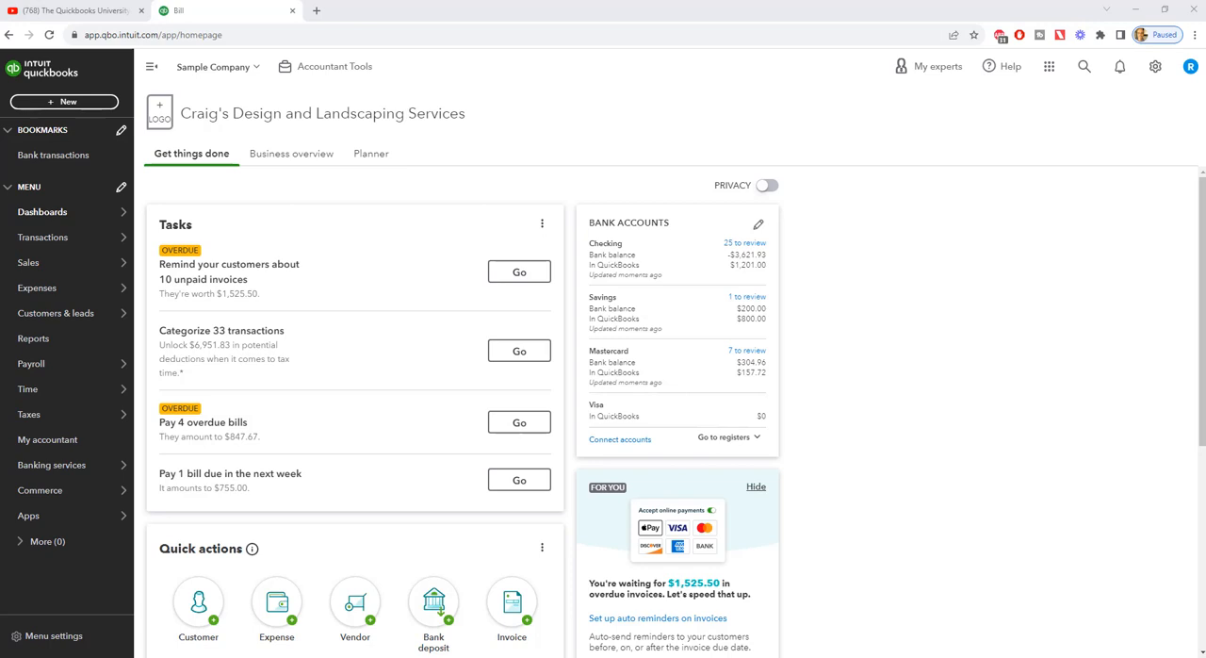
{"action": "mouse_move", "coordinate": [508, 317]}
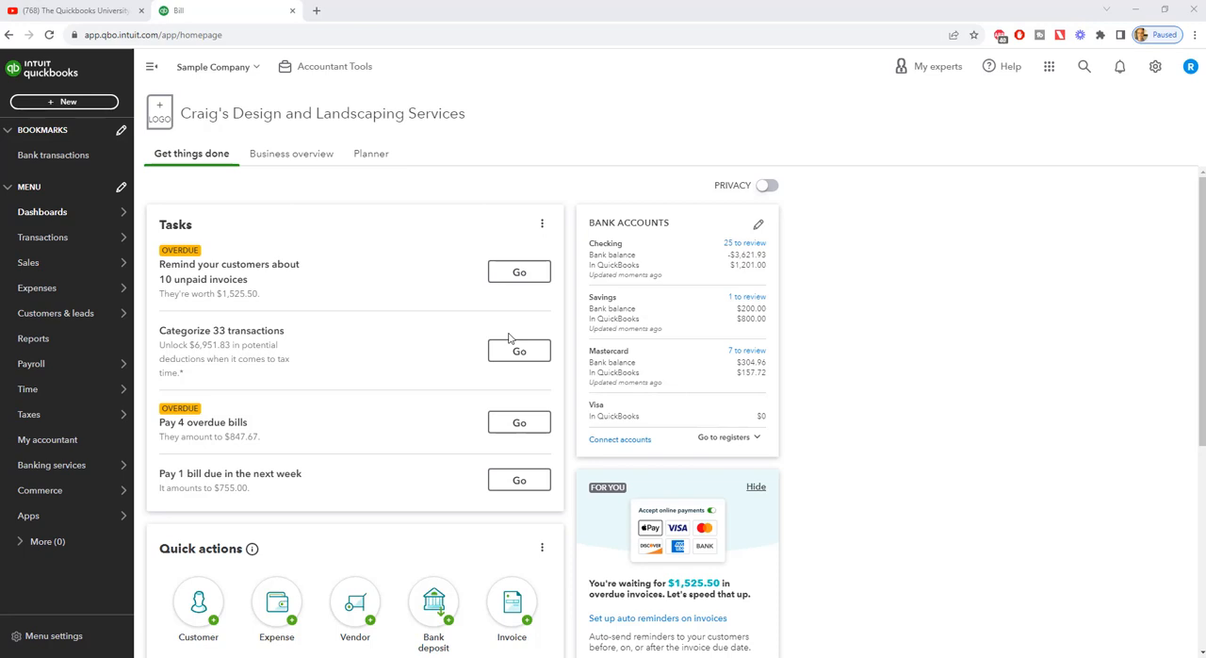
{"action": "mouse_move", "coordinate": [365, 290]}
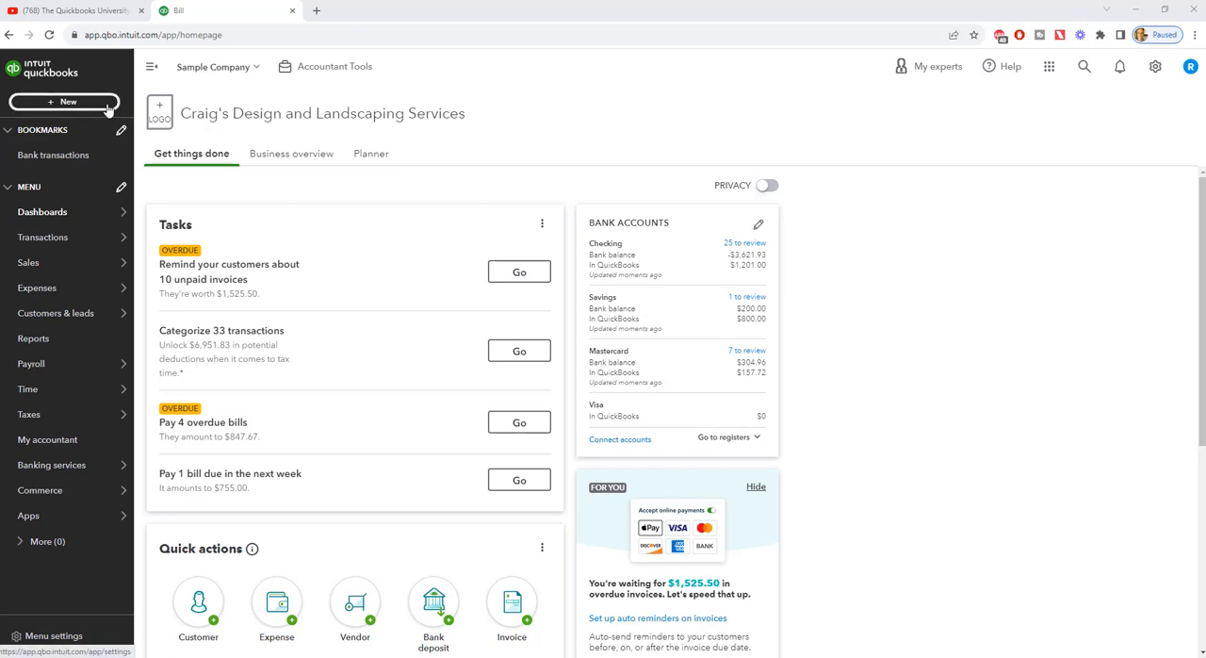
- Start Pay bills from the + New menu, listing the six open vendor bills
{"action": "left_click", "coordinate": [65, 102]}
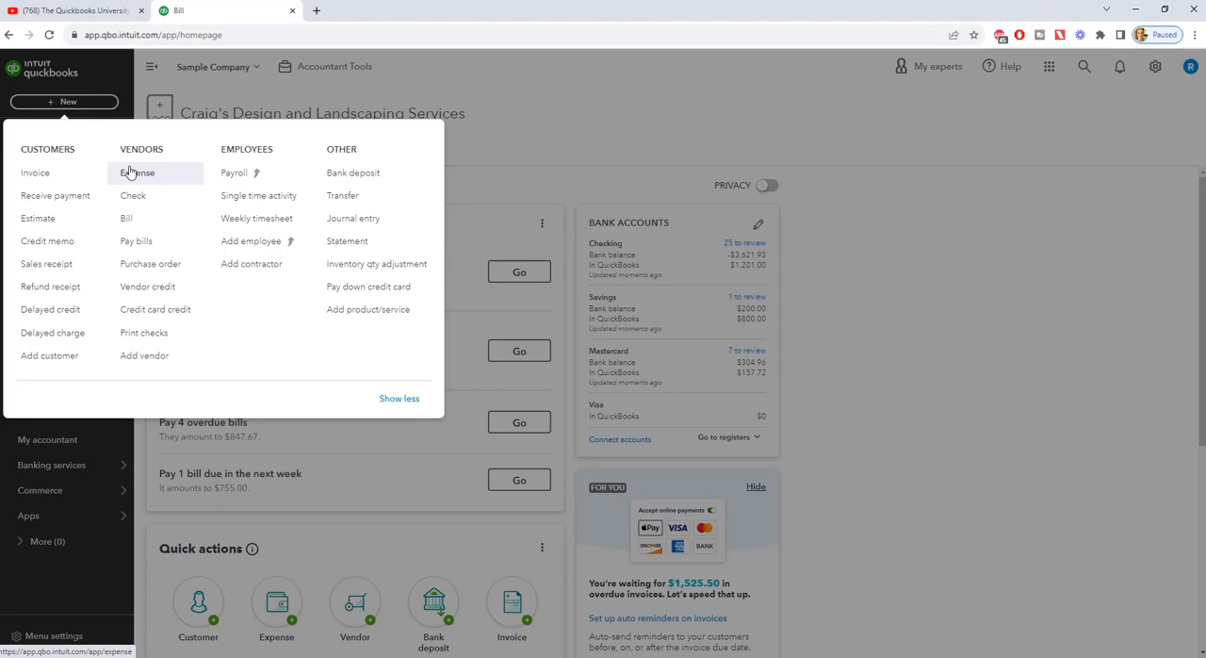
{"action": "left_click", "coordinate": [136, 241]}
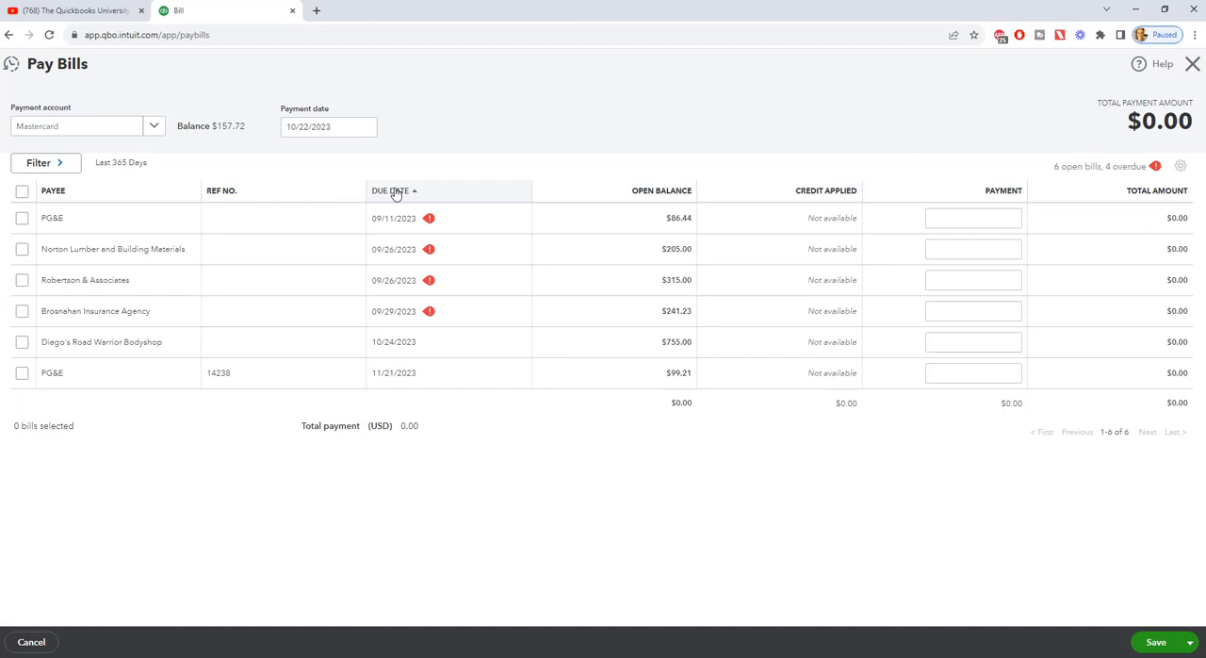
{"action": "mouse_move", "coordinate": [707, 198]}
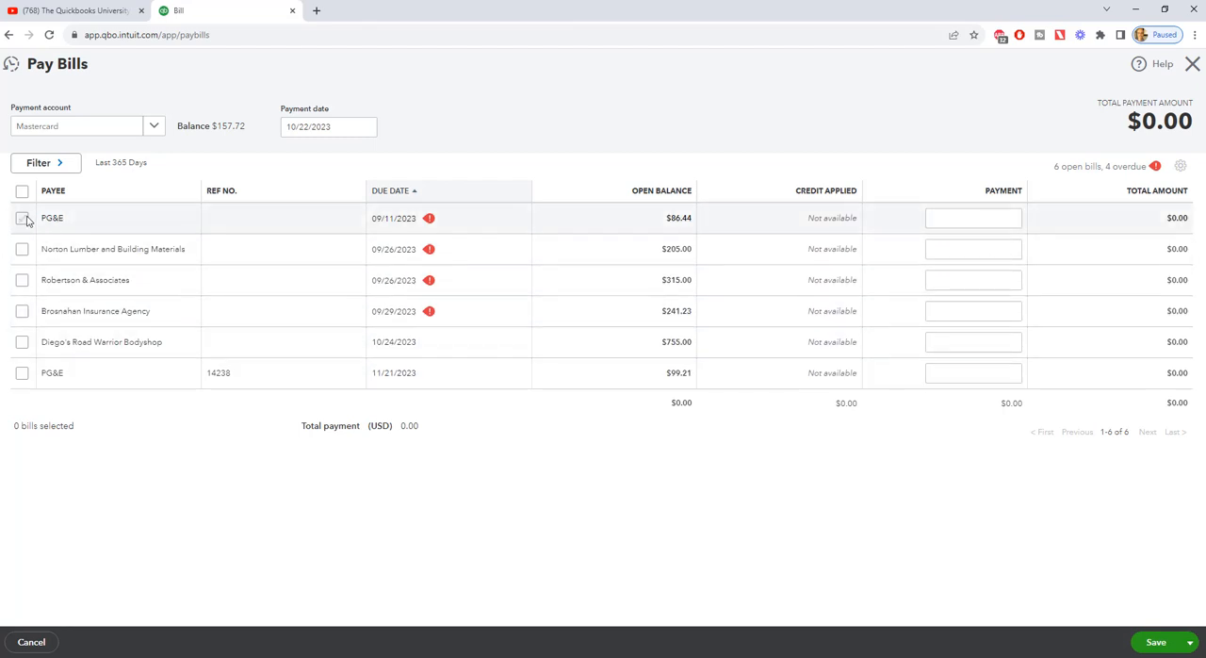
- Select the 09/11/2023 PG&E bill and enter a partial payment of 40
{"action": "left_click", "coordinate": [23, 219]}
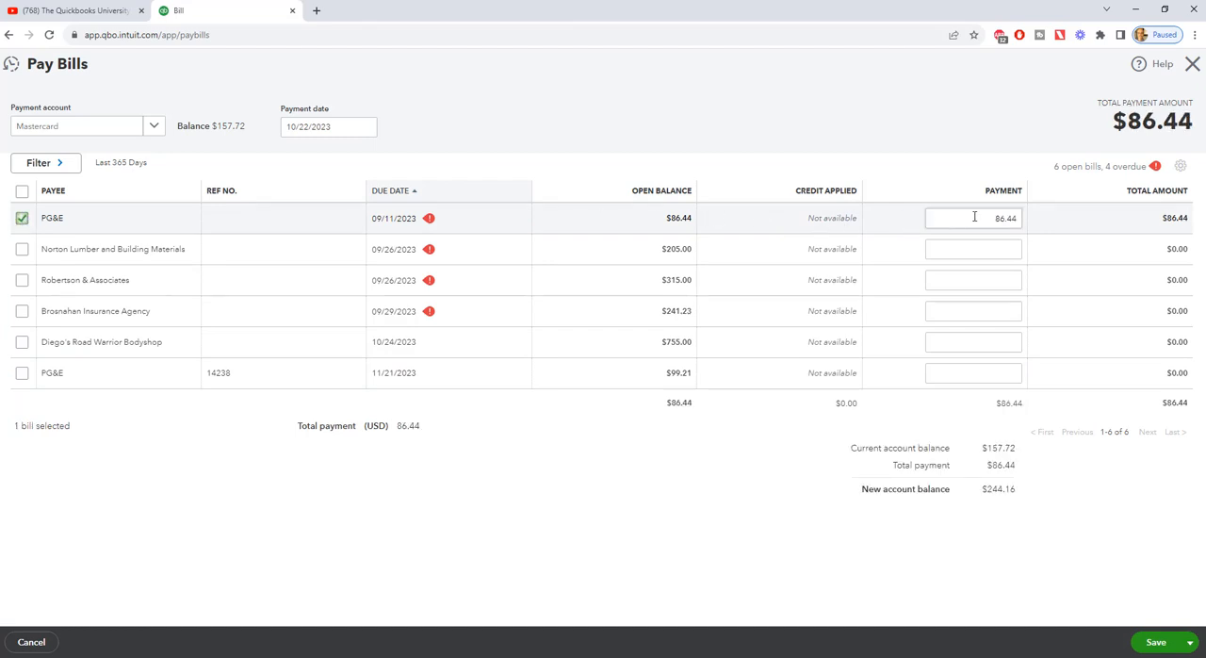
{"action": "left_click", "coordinate": [972, 218]}
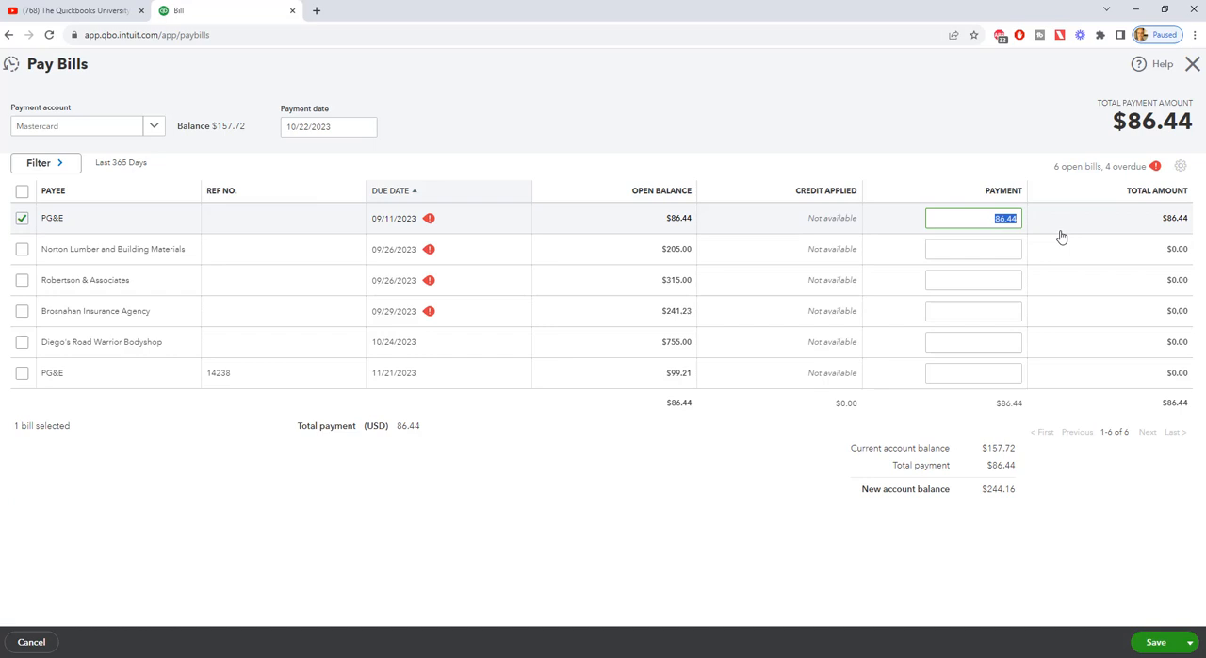
{"action": "type", "text": "40.00"}
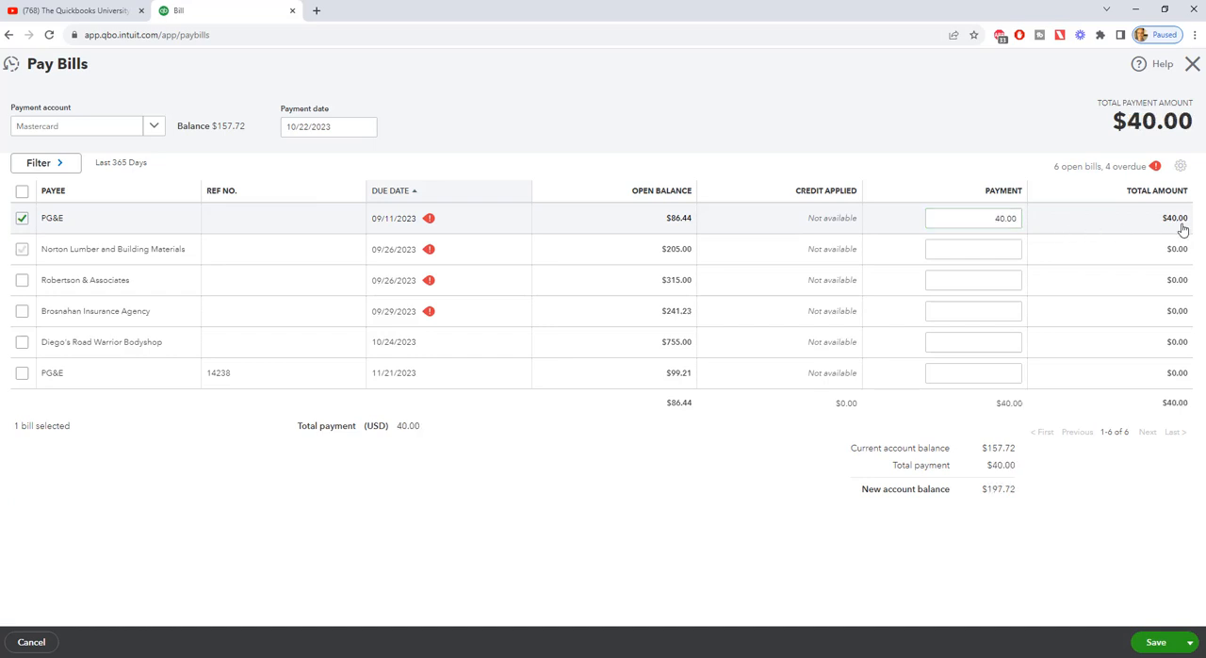
{"action": "mouse_move", "coordinate": [701, 228]}
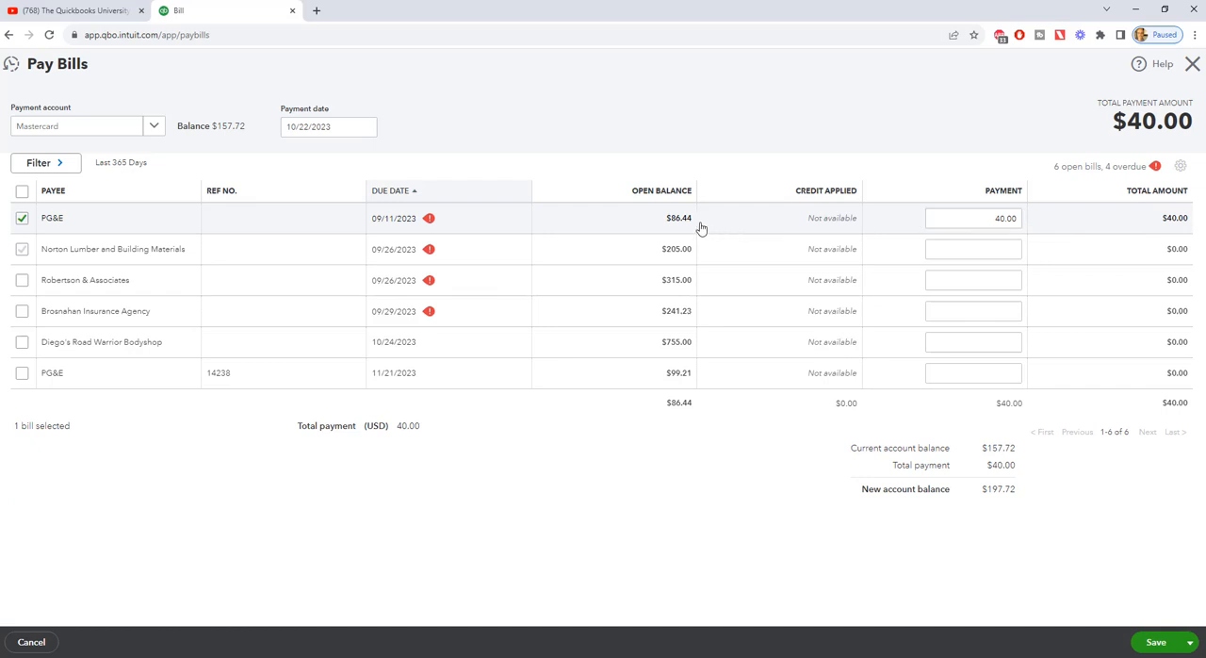
{"action": "mouse_move", "coordinate": [701, 230]}
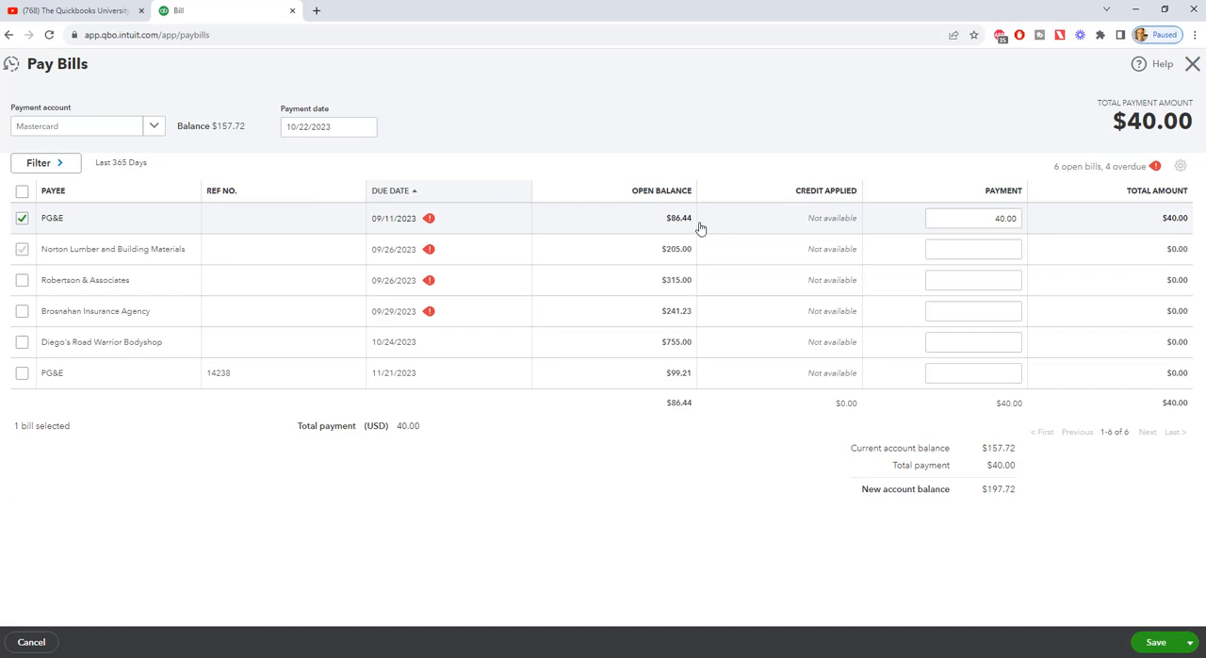
{"action": "mouse_move", "coordinate": [116, 154]}
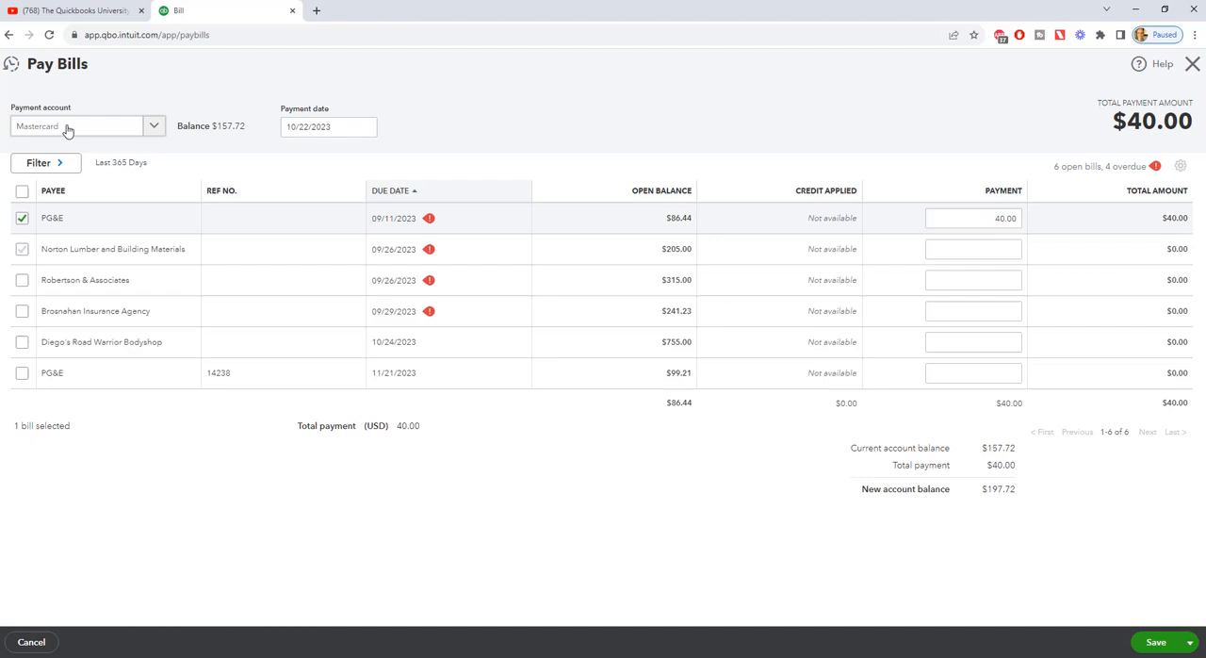
{"action": "mouse_move", "coordinate": [98, 128]}
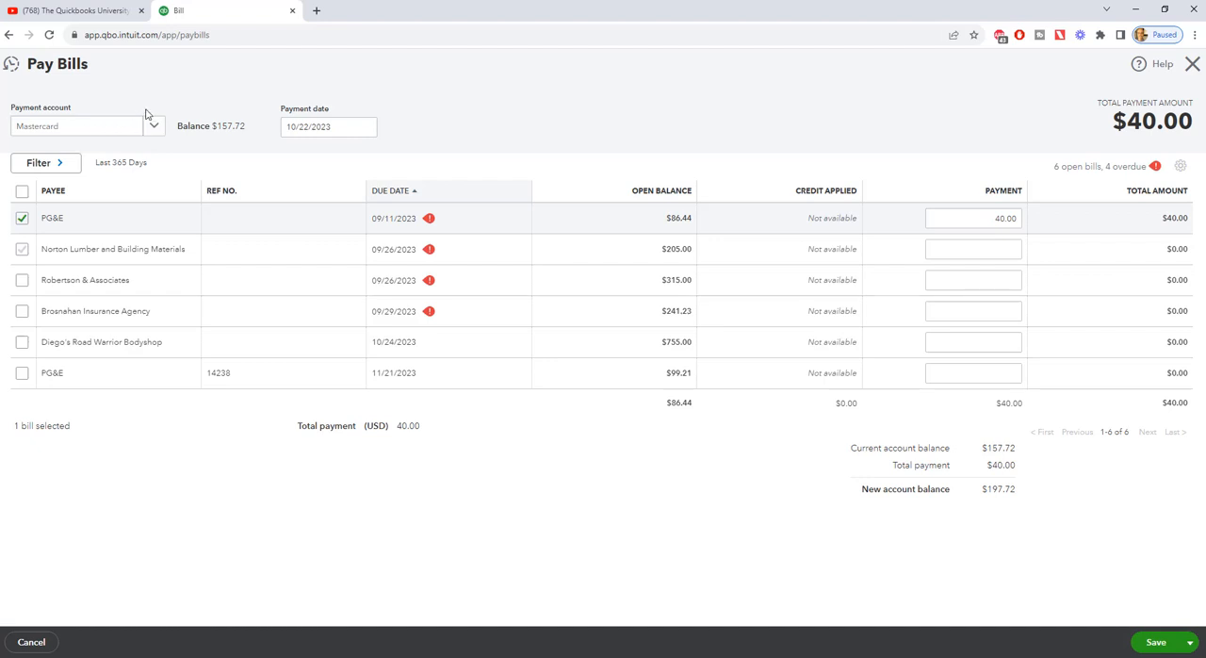
- Choose Checking as the payment account instead of Mastercard
{"action": "left_click", "coordinate": [152, 126]}
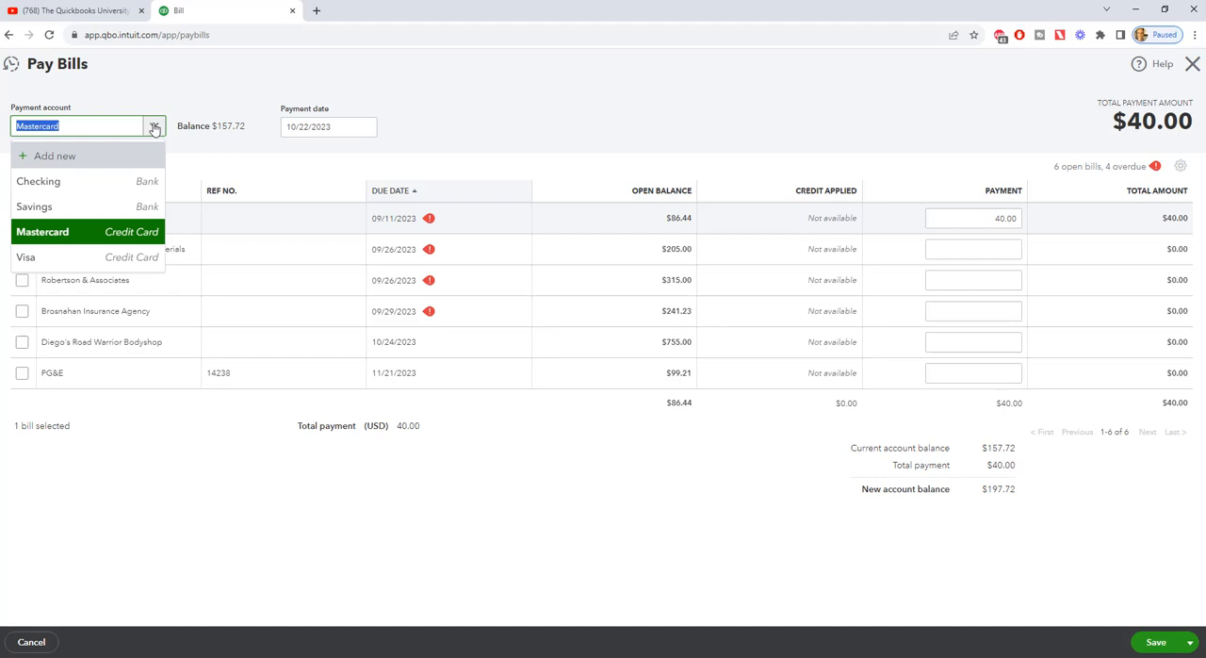
{"action": "mouse_move", "coordinate": [37, 181]}
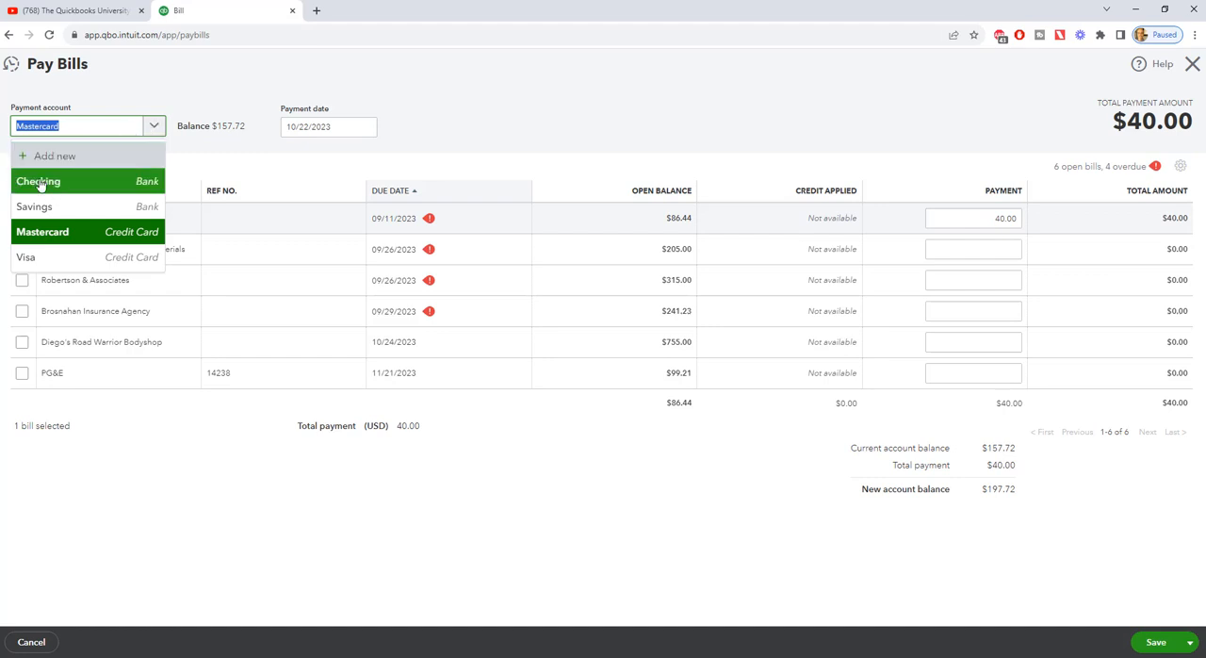
{"action": "left_click", "coordinate": [38, 181]}
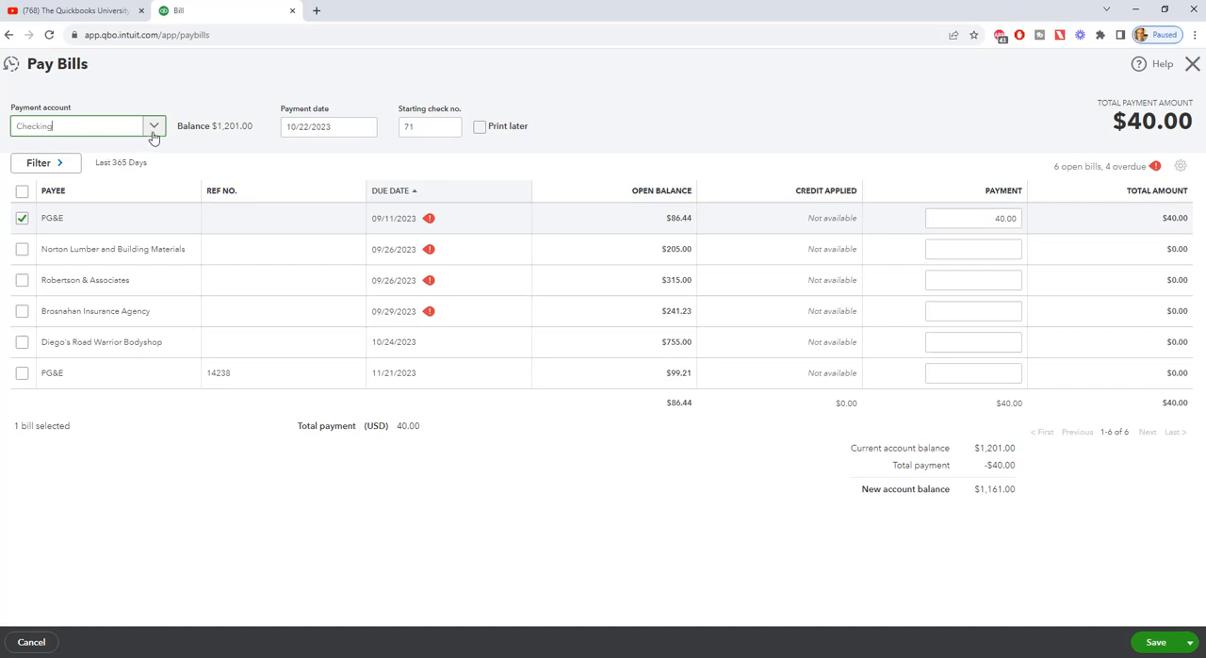
{"action": "left_click", "coordinate": [155, 126]}
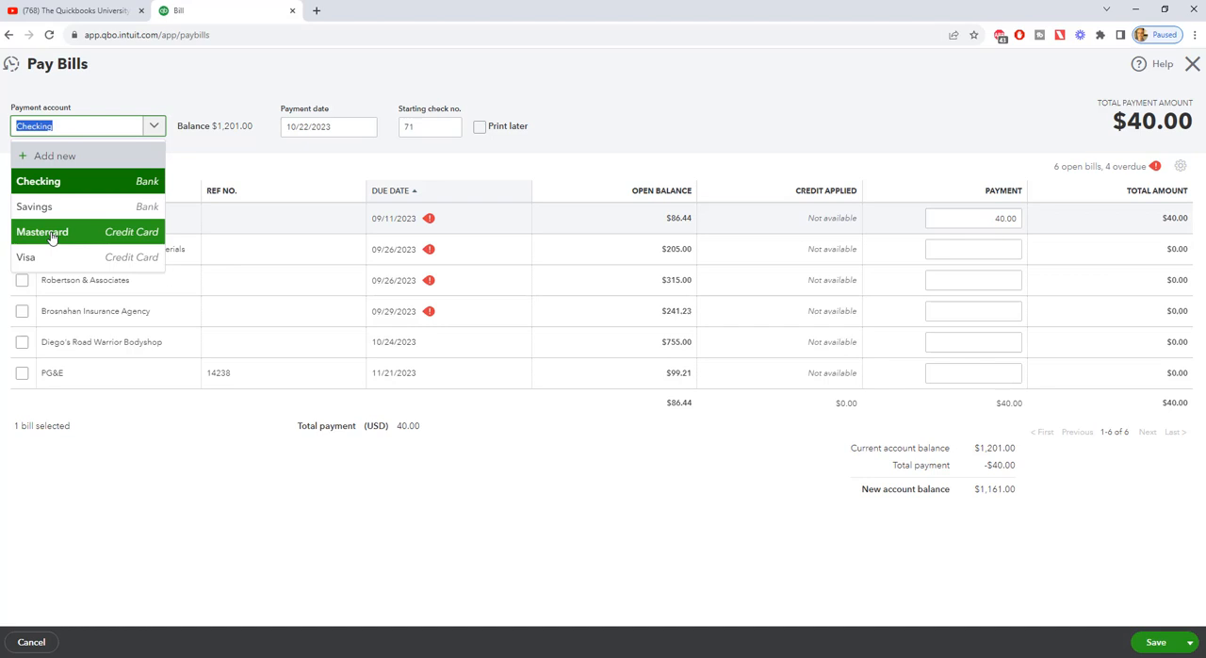
{"action": "mouse_move", "coordinate": [45, 241]}
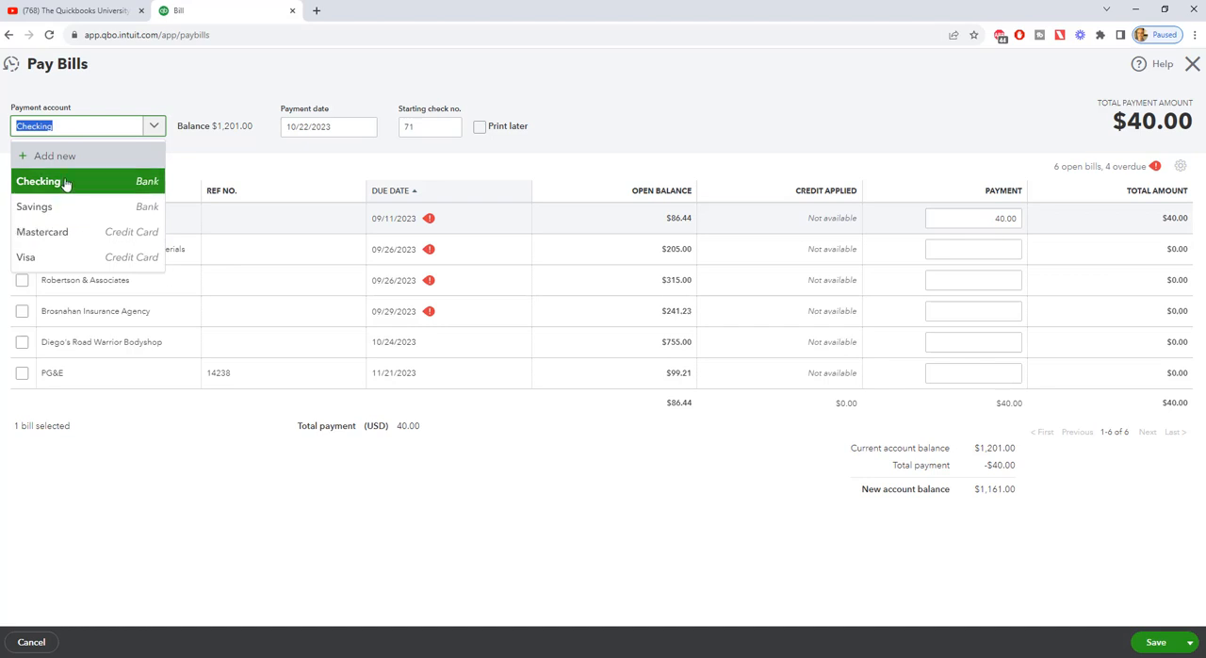
- Keep Checking and enter EFT as the starting check number in place of 71
{"action": "left_click", "coordinate": [37, 181]}
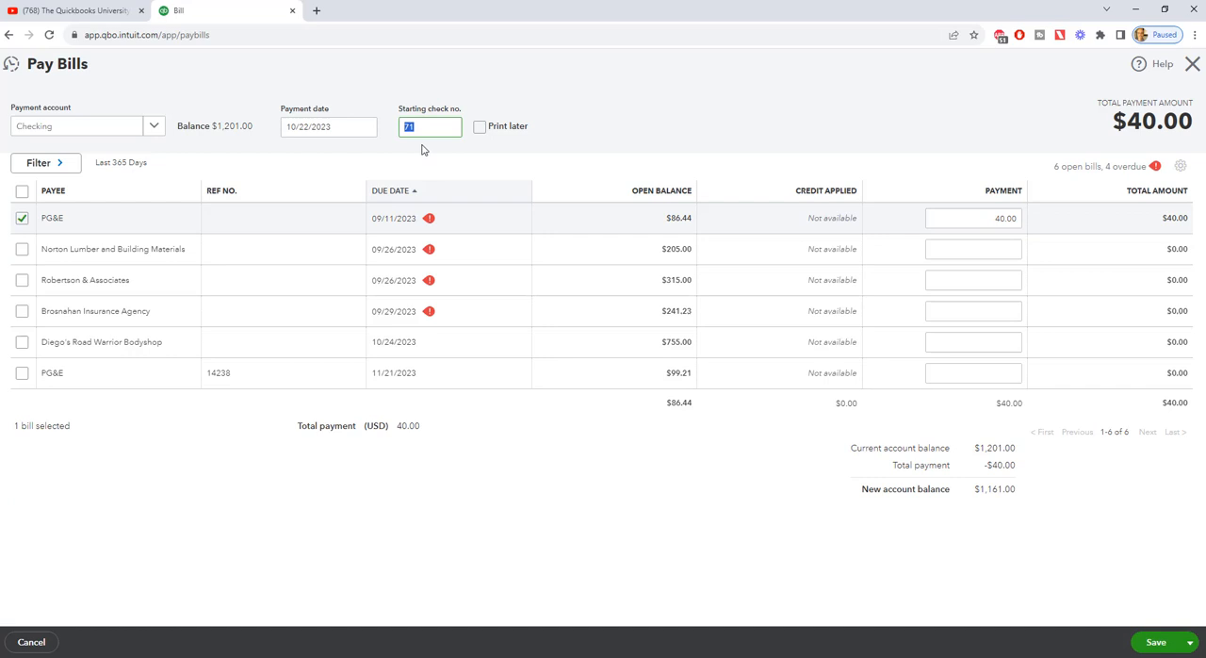
{"action": "type", "text": "EFT"}
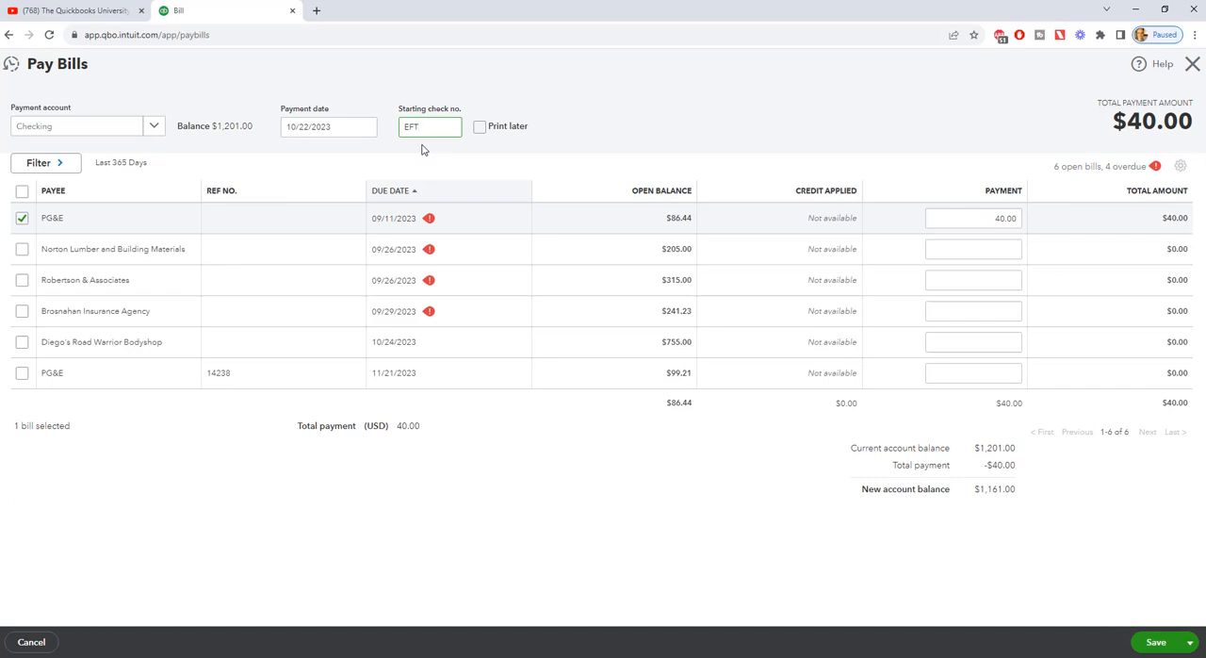
{"action": "mouse_move", "coordinate": [430, 147]}
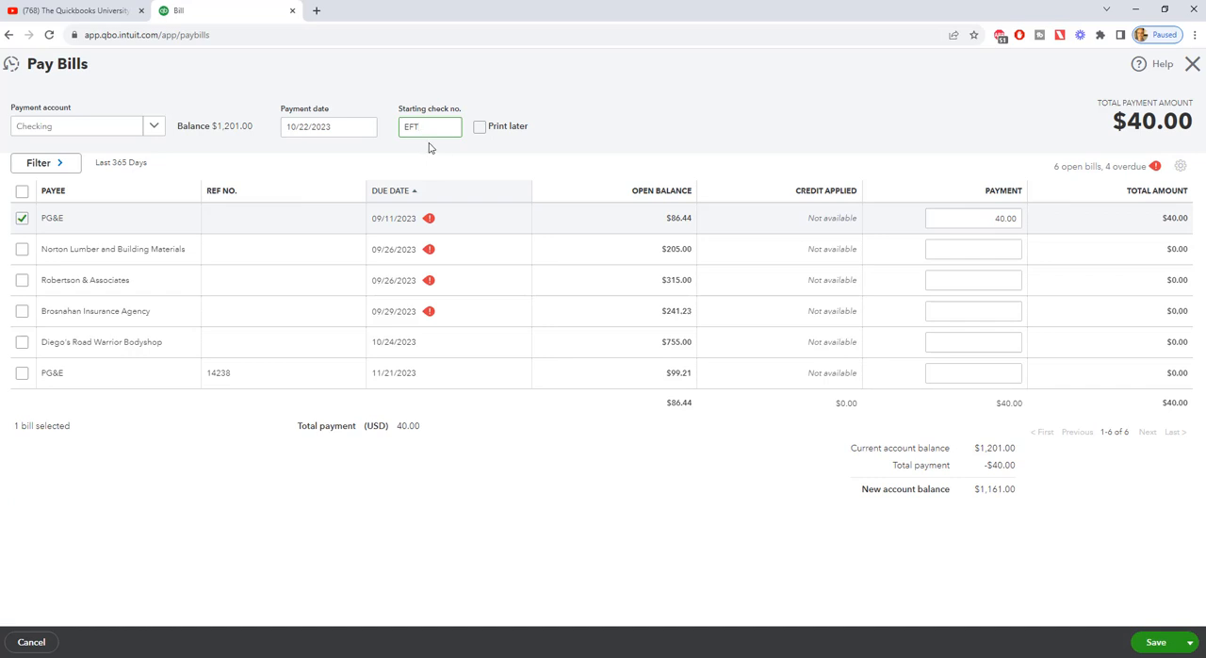
{"action": "mouse_move", "coordinate": [430, 147]}
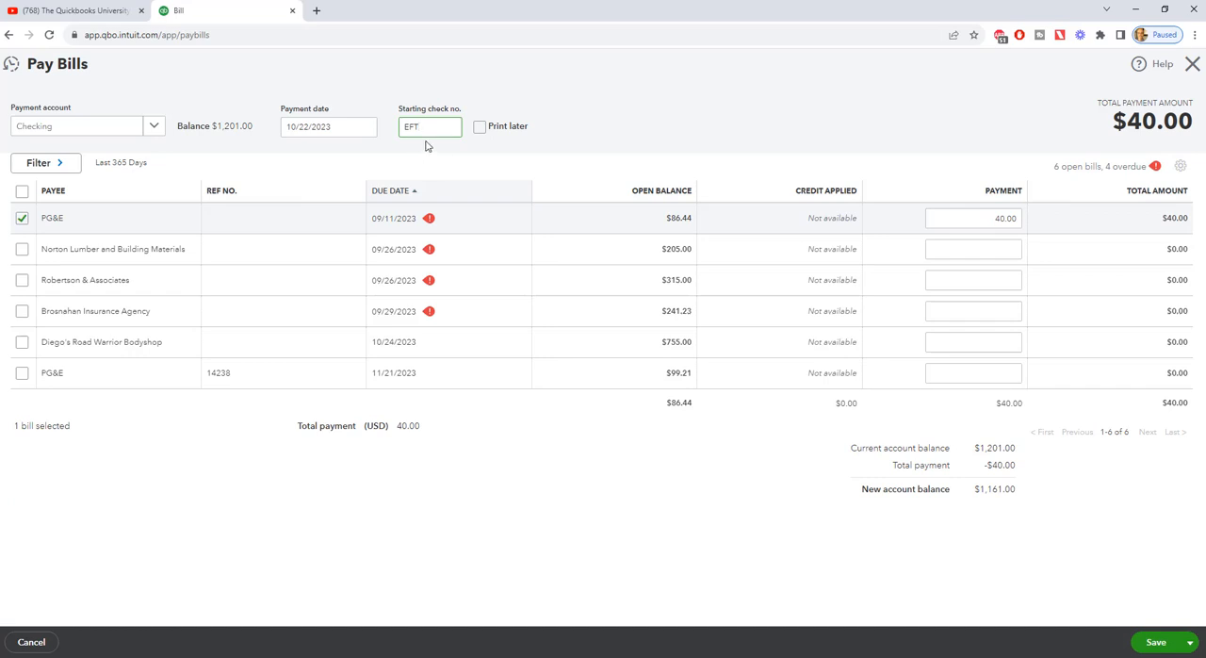
{"action": "left_click", "coordinate": [429, 126]}
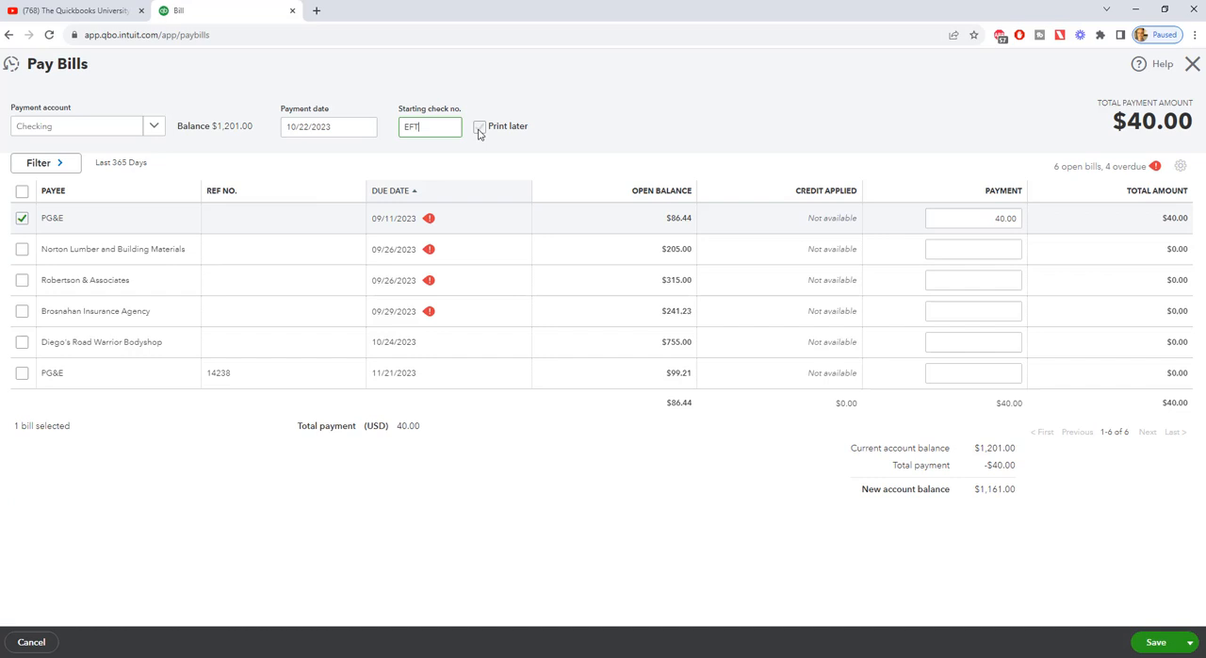
{"action": "left_click", "coordinate": [479, 126]}
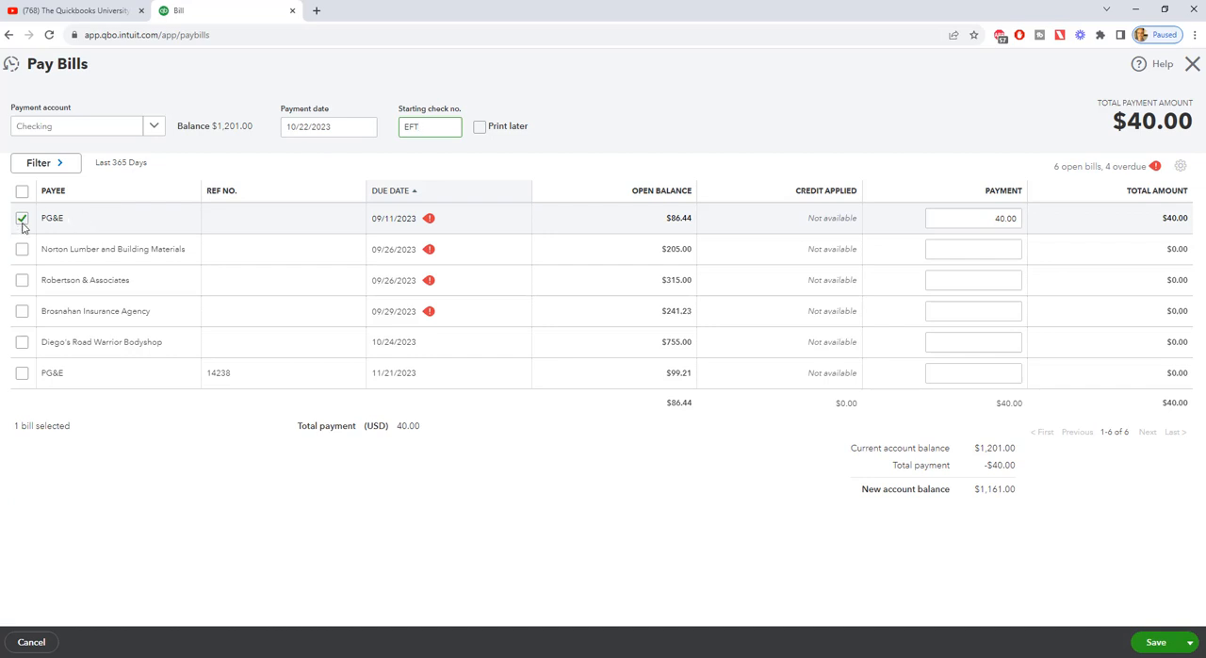
- Reselect the overdue 09/11/2023 PG&E bill for full $86.44 payment and briefly add the later PG&E bill
{"action": "left_click", "coordinate": [23, 248]}
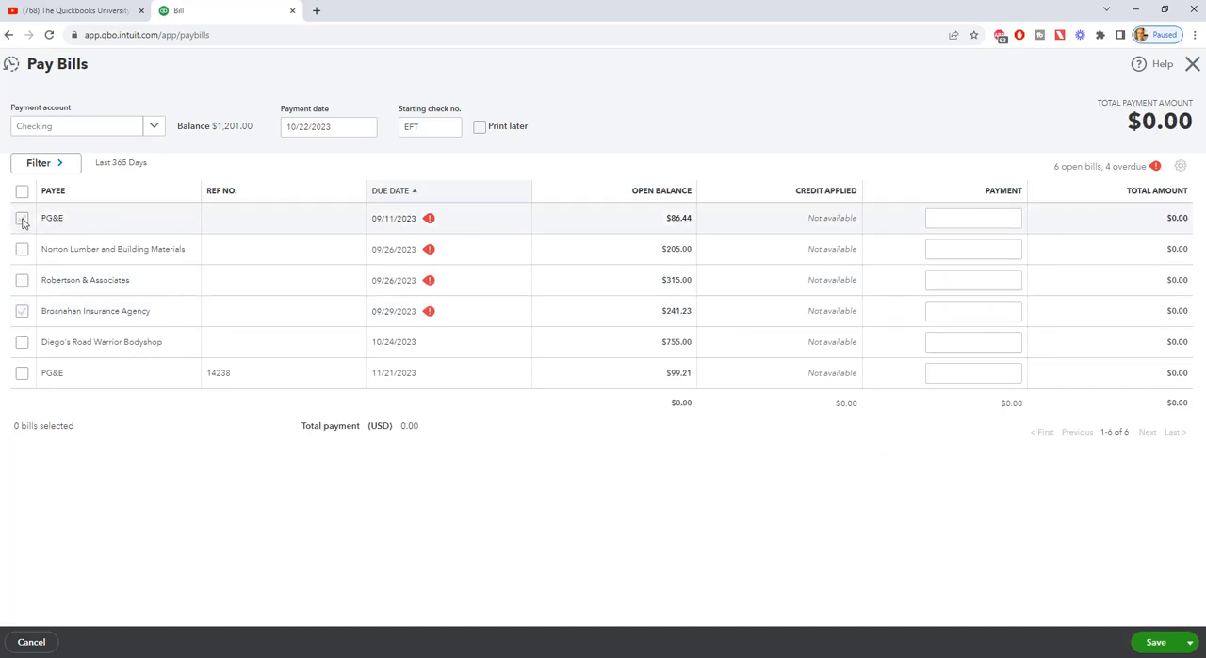
{"action": "left_click", "coordinate": [23, 218]}
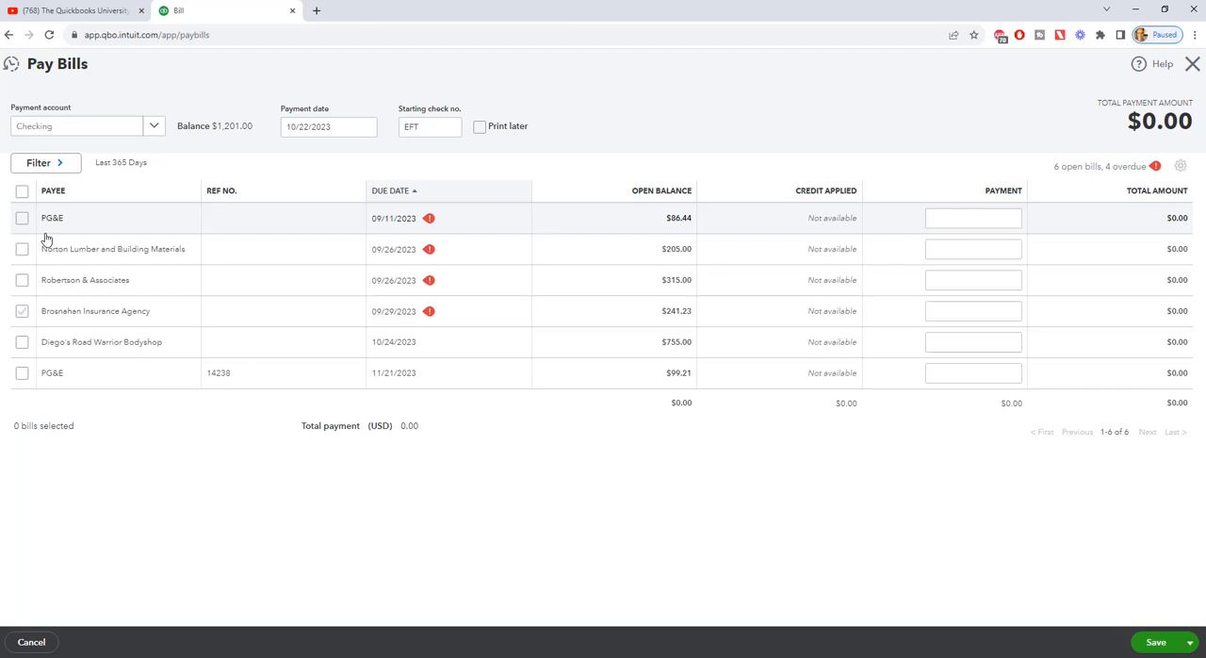
{"action": "left_click", "coordinate": [23, 219]}
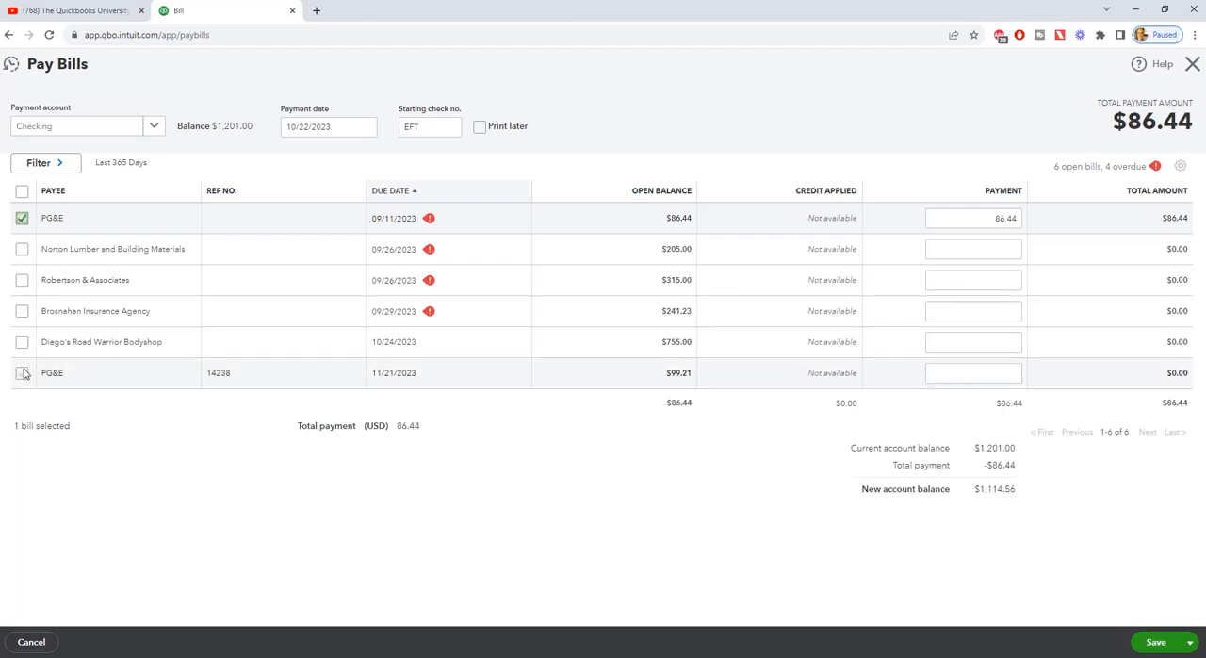
{"action": "left_click", "coordinate": [22, 374]}
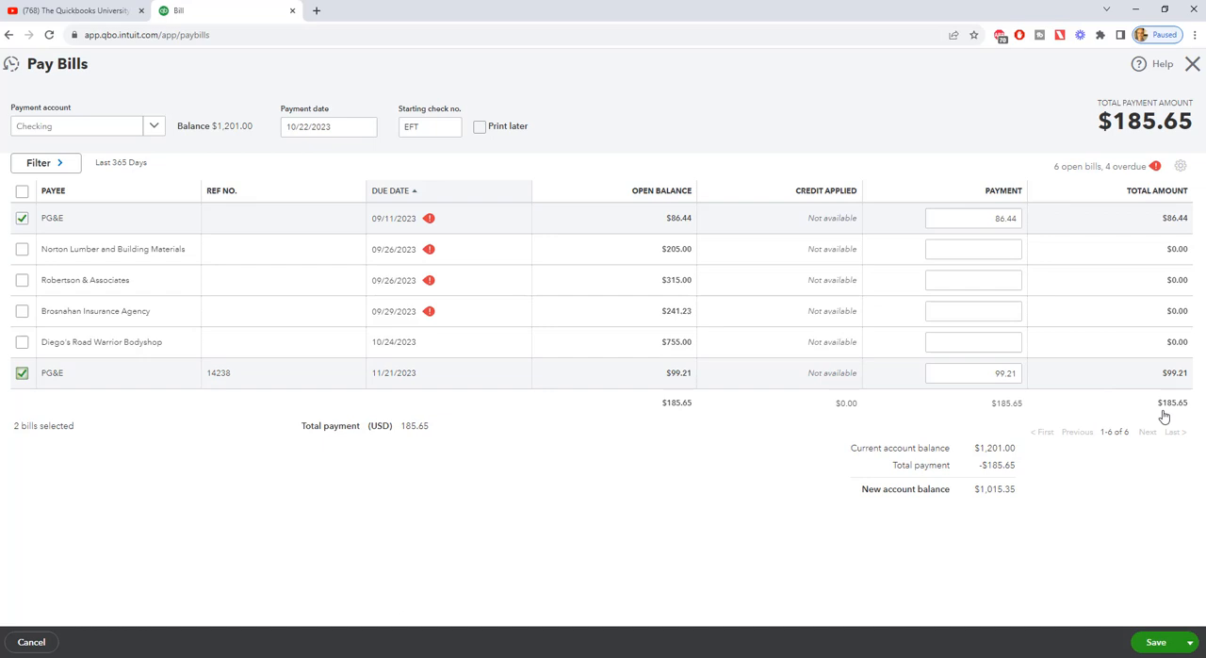
{"action": "left_click", "coordinate": [972, 373]}
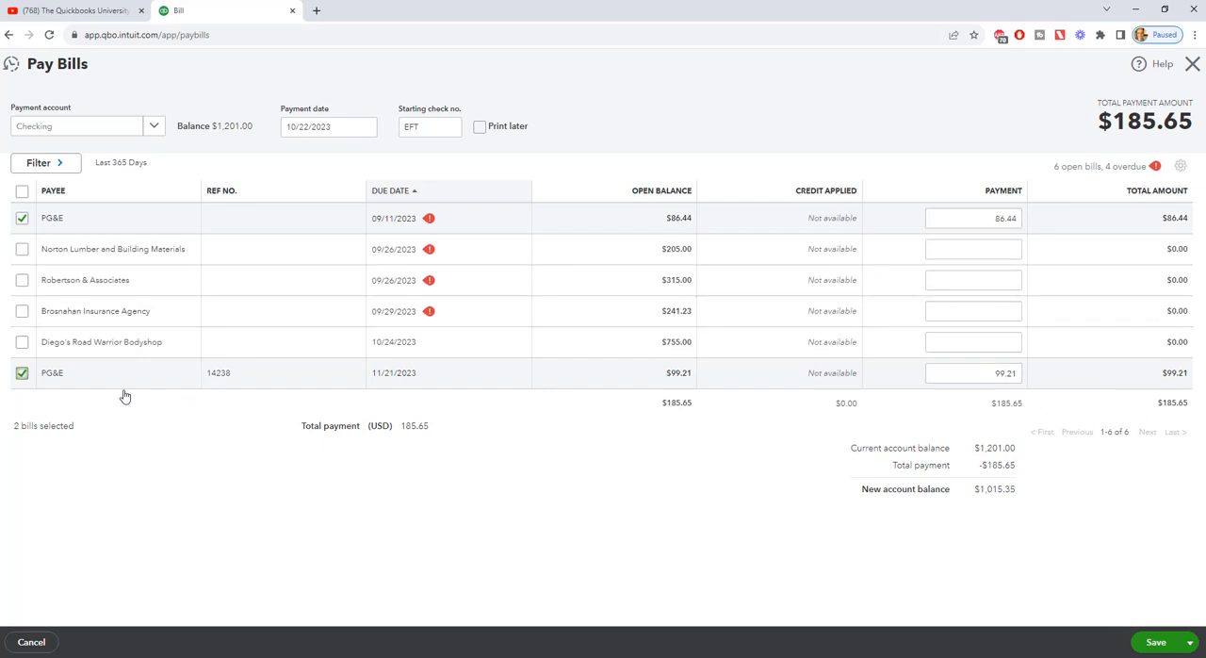
- Toggle the 11/21/2023 PG&E bill off so it stays unpaid
{"action": "left_click", "coordinate": [23, 373]}
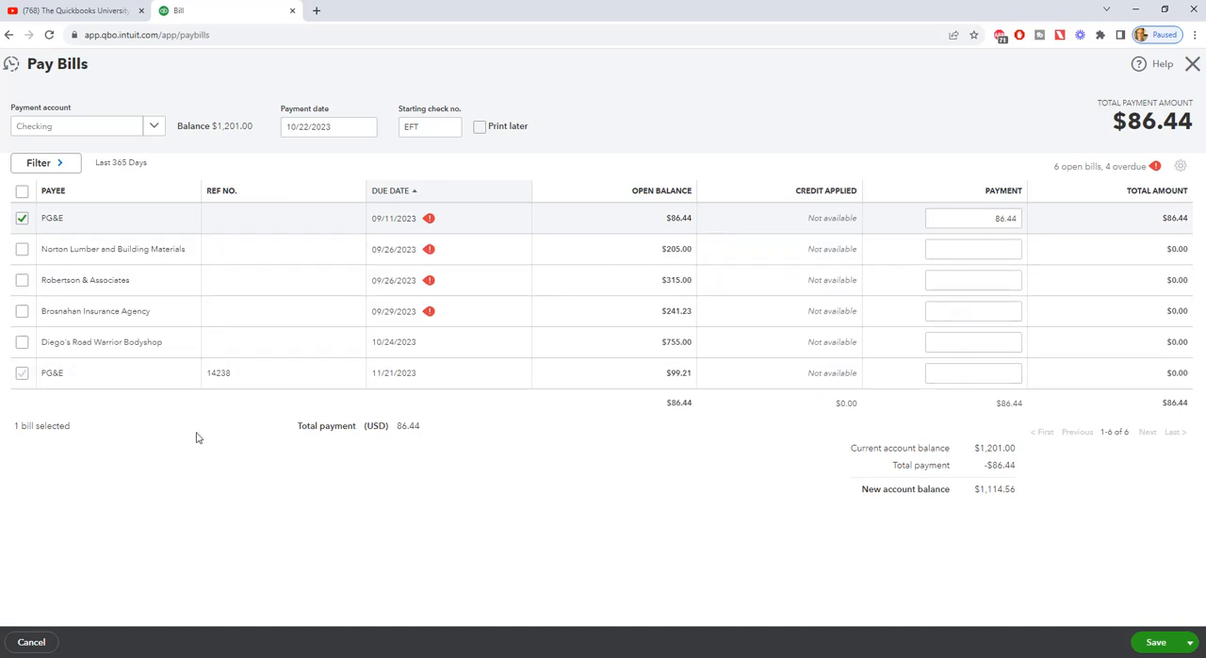
{"action": "mouse_move", "coordinate": [106, 399]}
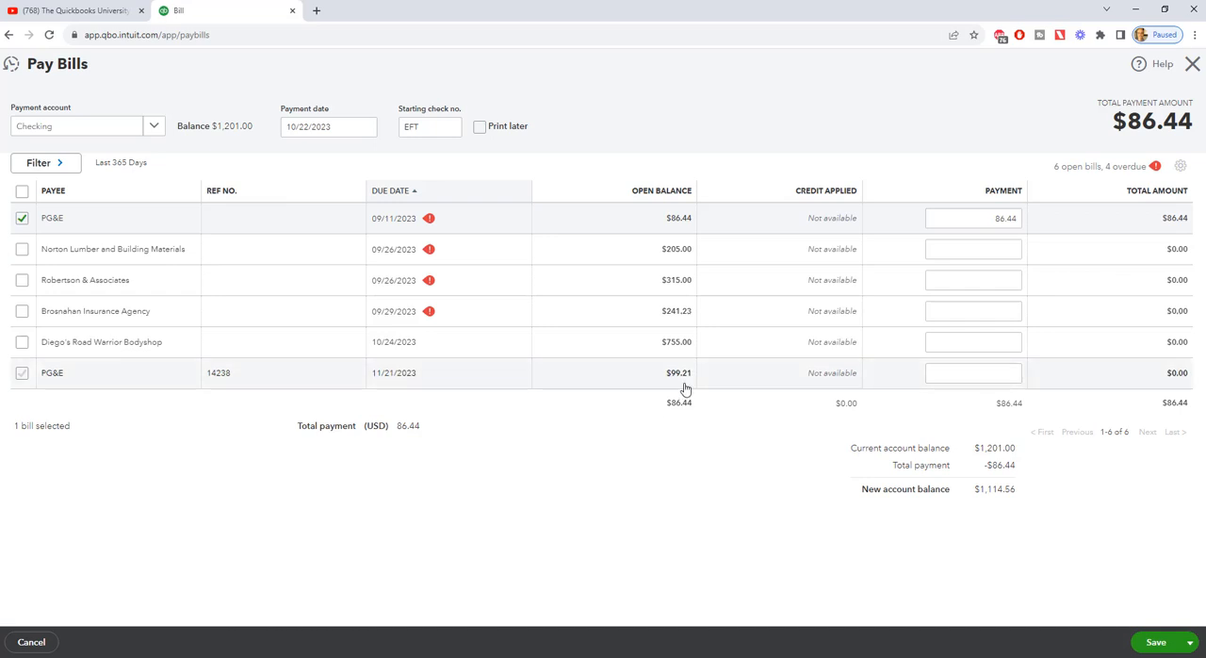
{"action": "left_click", "coordinate": [23, 373]}
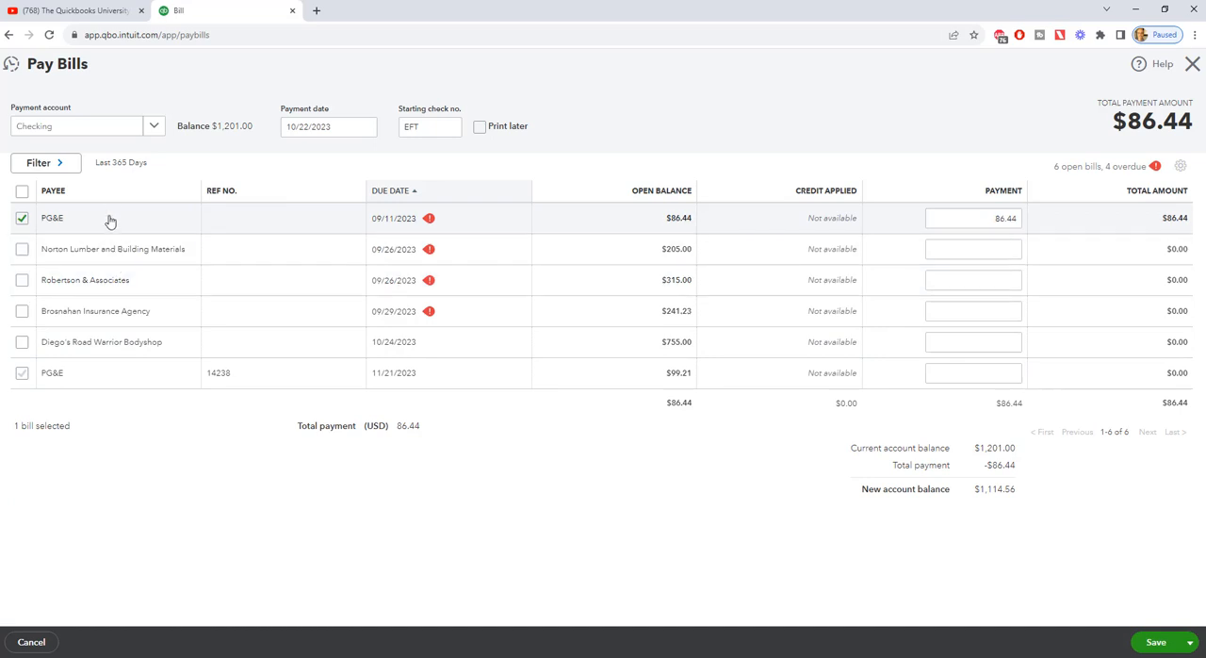
{"action": "mouse_move", "coordinate": [701, 226]}
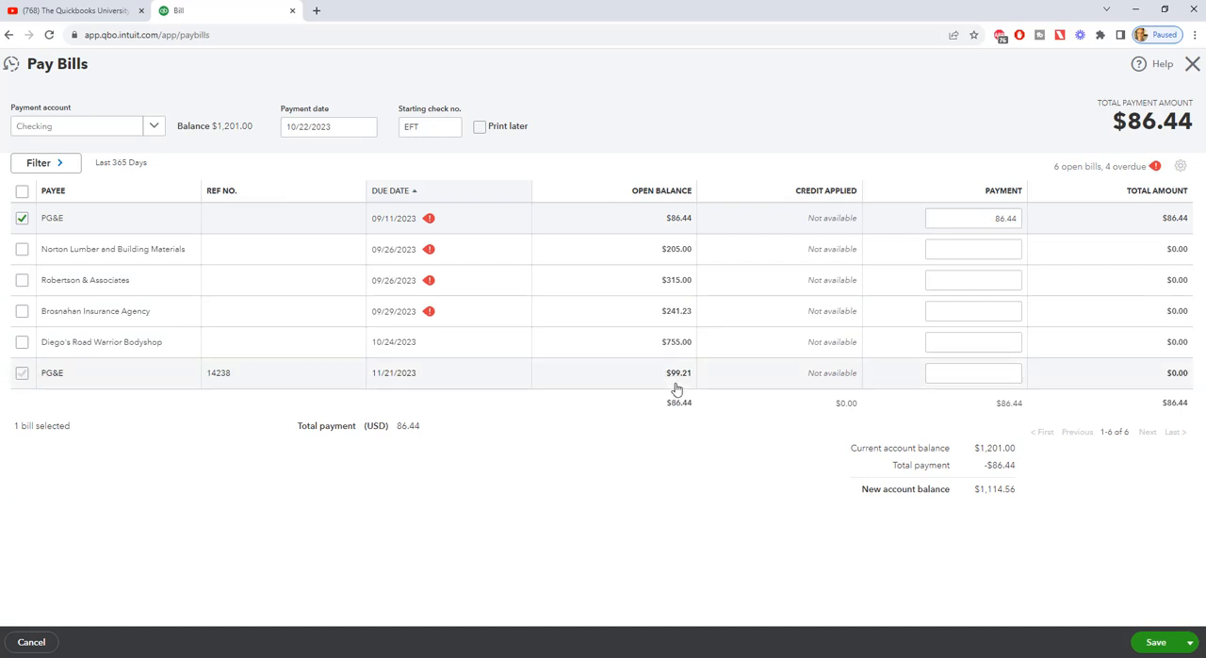
{"action": "mouse_move", "coordinate": [697, 388]}
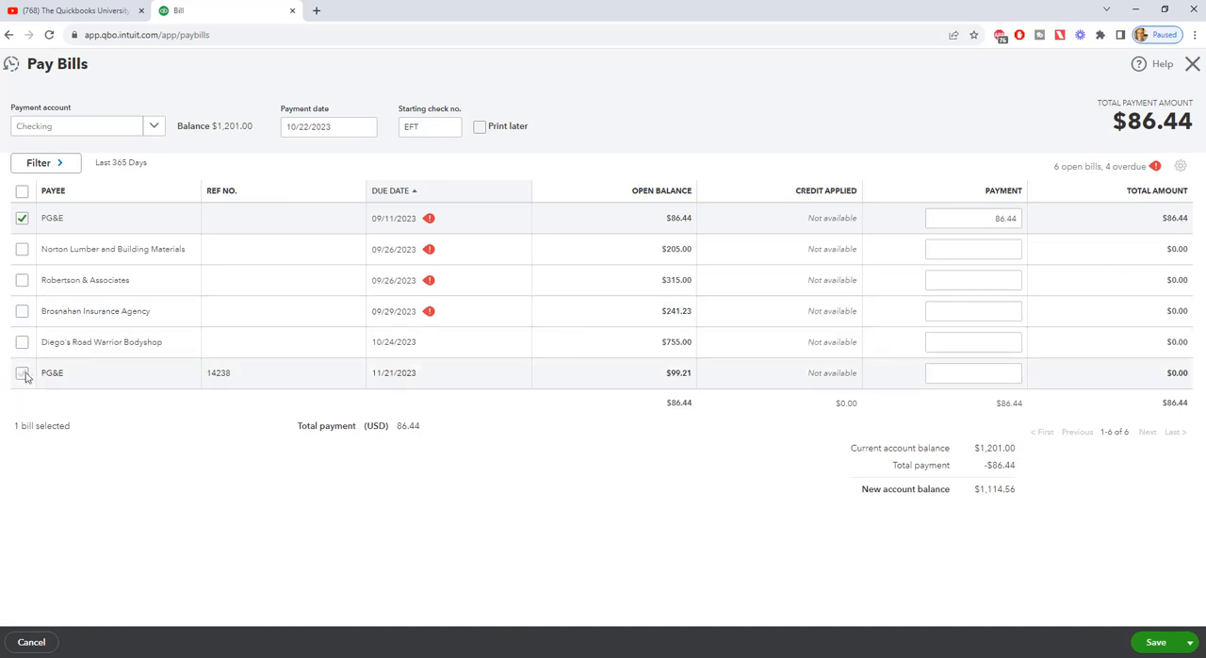
{"action": "left_click", "coordinate": [23, 373]}
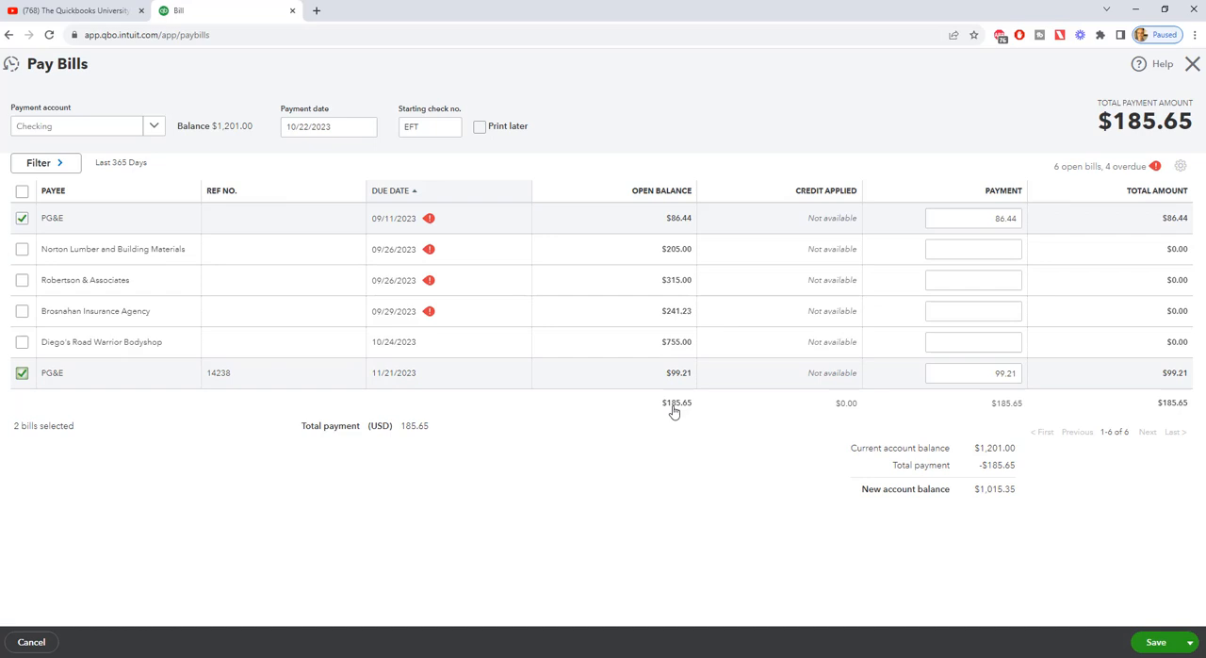
{"action": "mouse_move", "coordinate": [671, 412]}
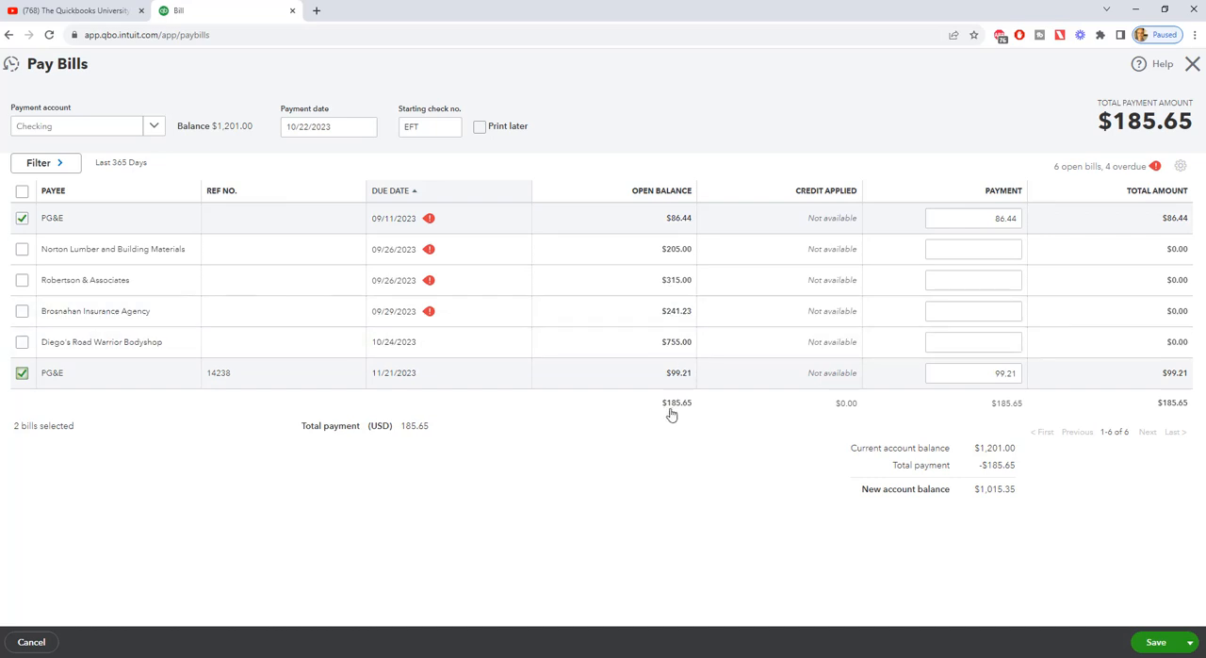
{"action": "mouse_move", "coordinate": [690, 415]}
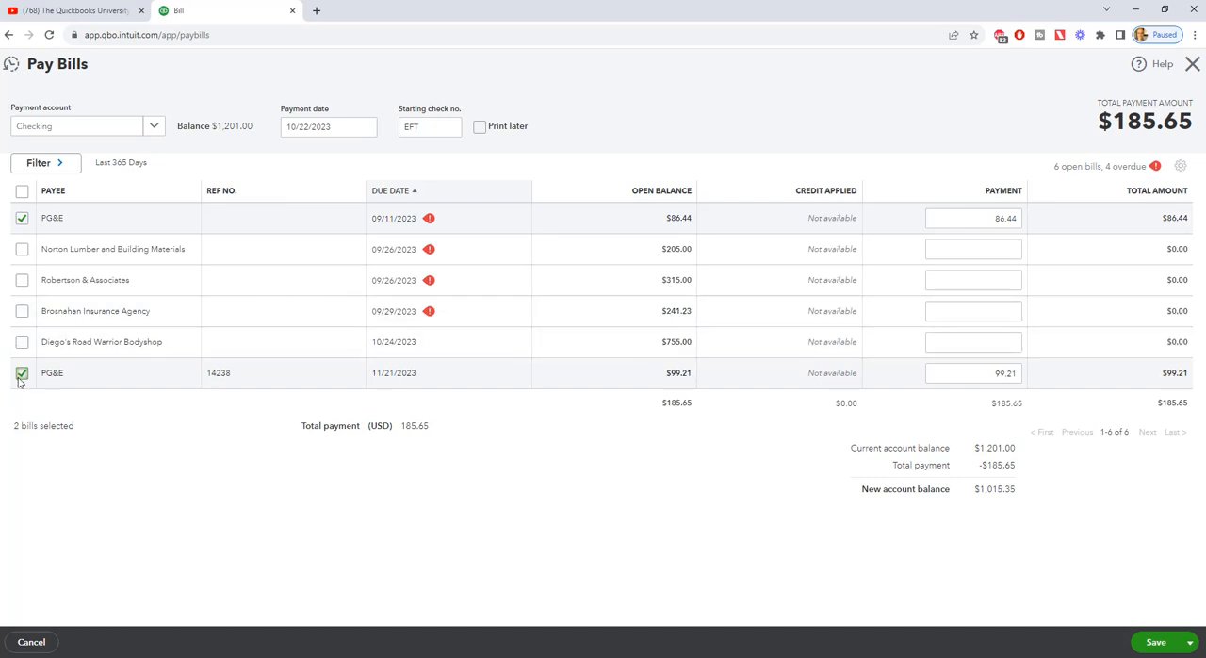
{"action": "left_click", "coordinate": [23, 374]}
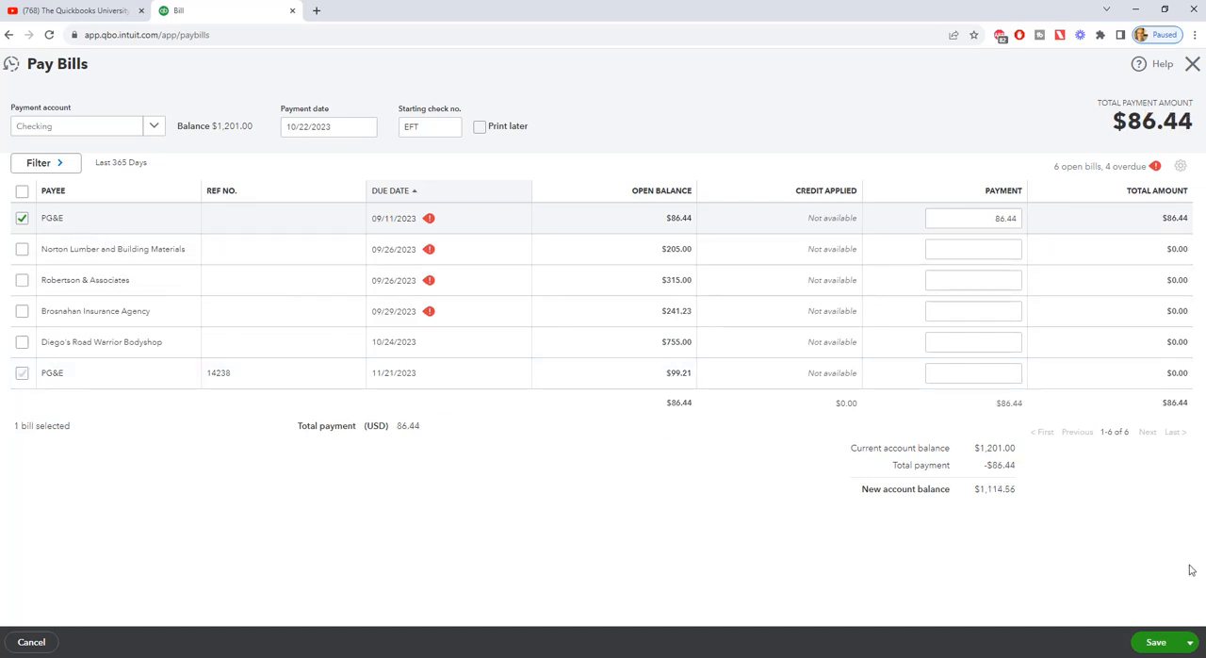
{"action": "mouse_move", "coordinate": [248, 294]}
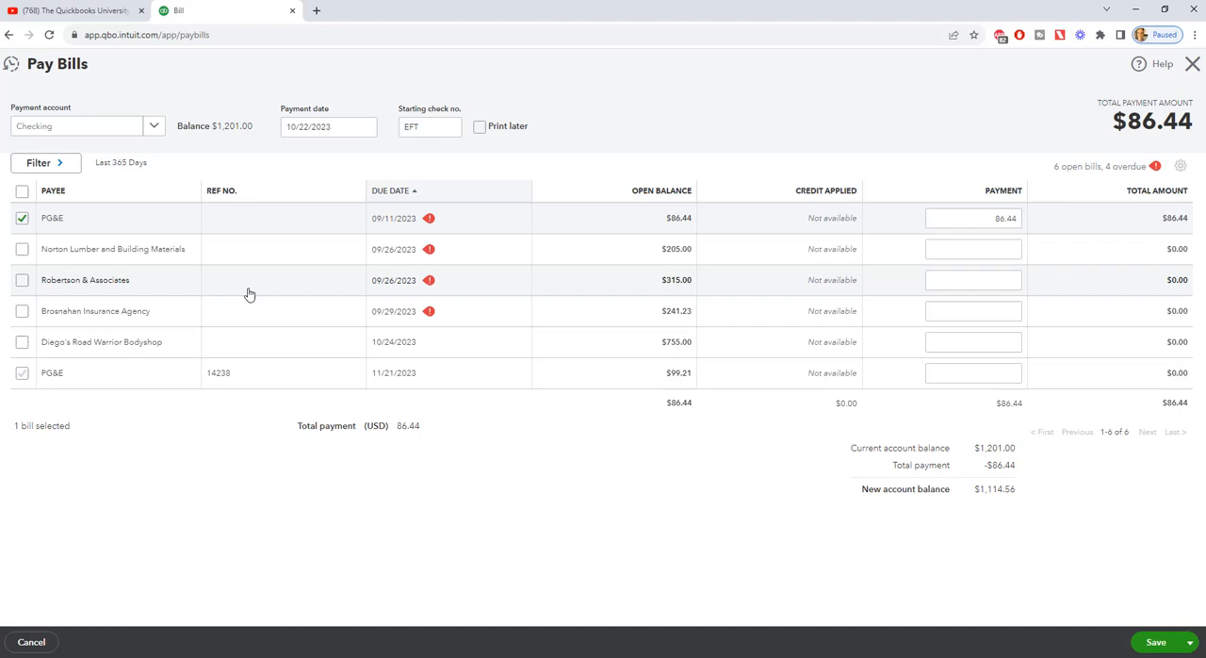
{"action": "mouse_move", "coordinate": [1006, 509]}
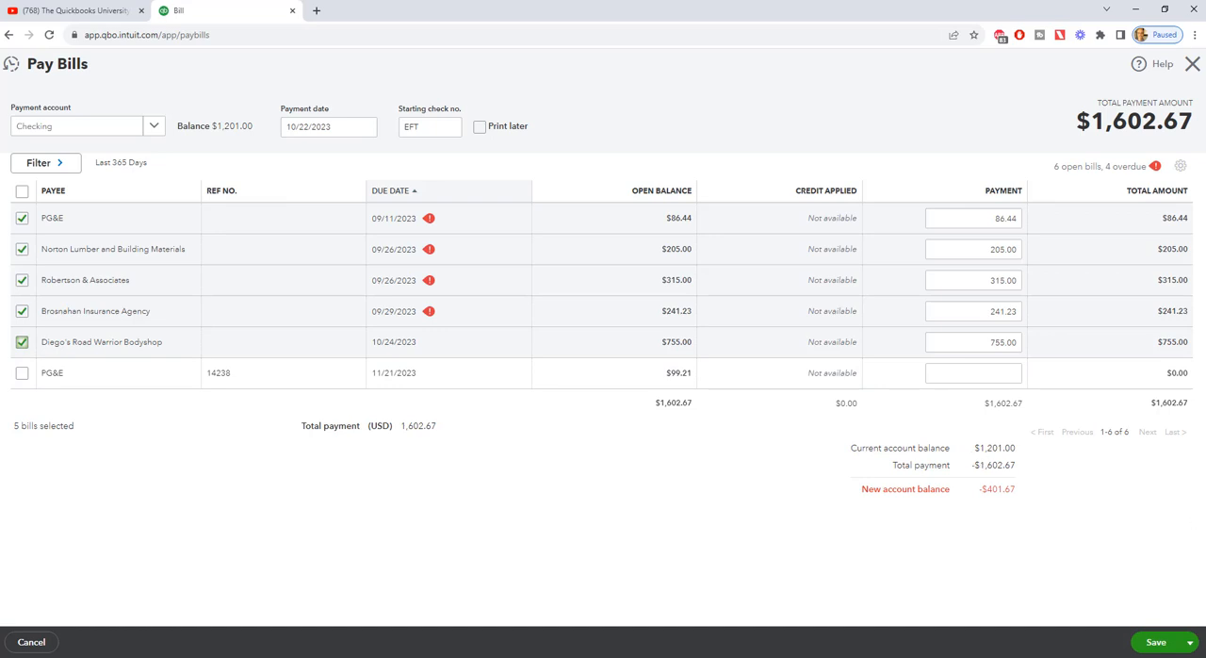
{"action": "mouse_move", "coordinate": [1006, 505]}
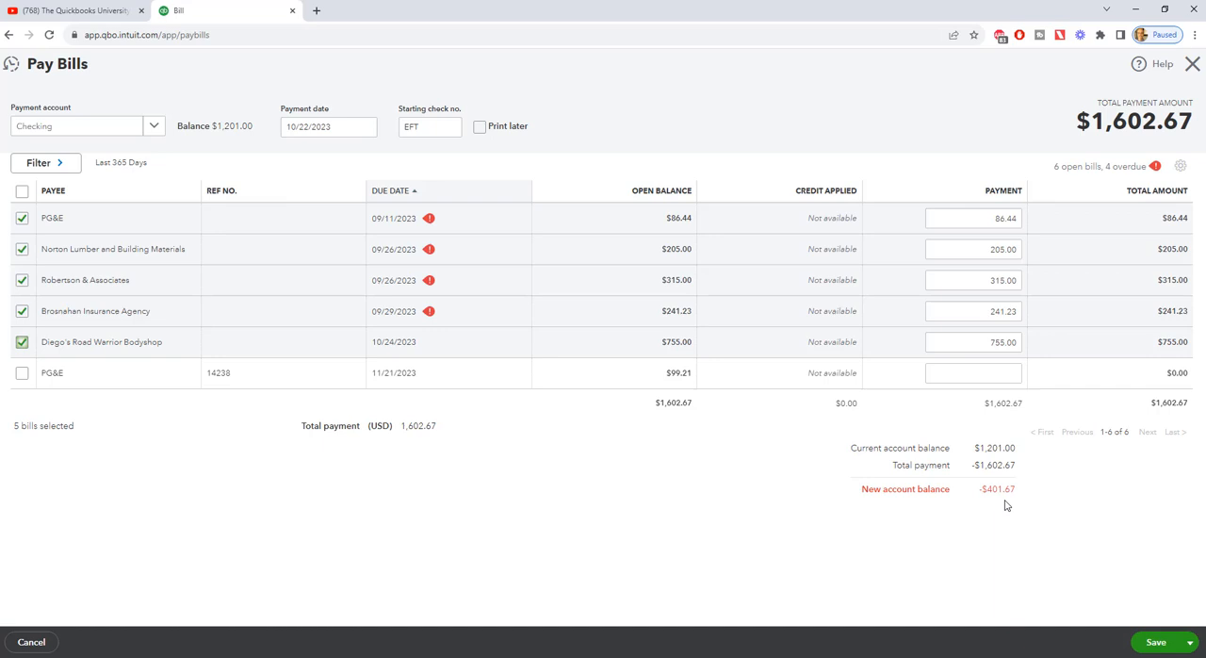
{"action": "mouse_move", "coordinate": [1003, 501]}
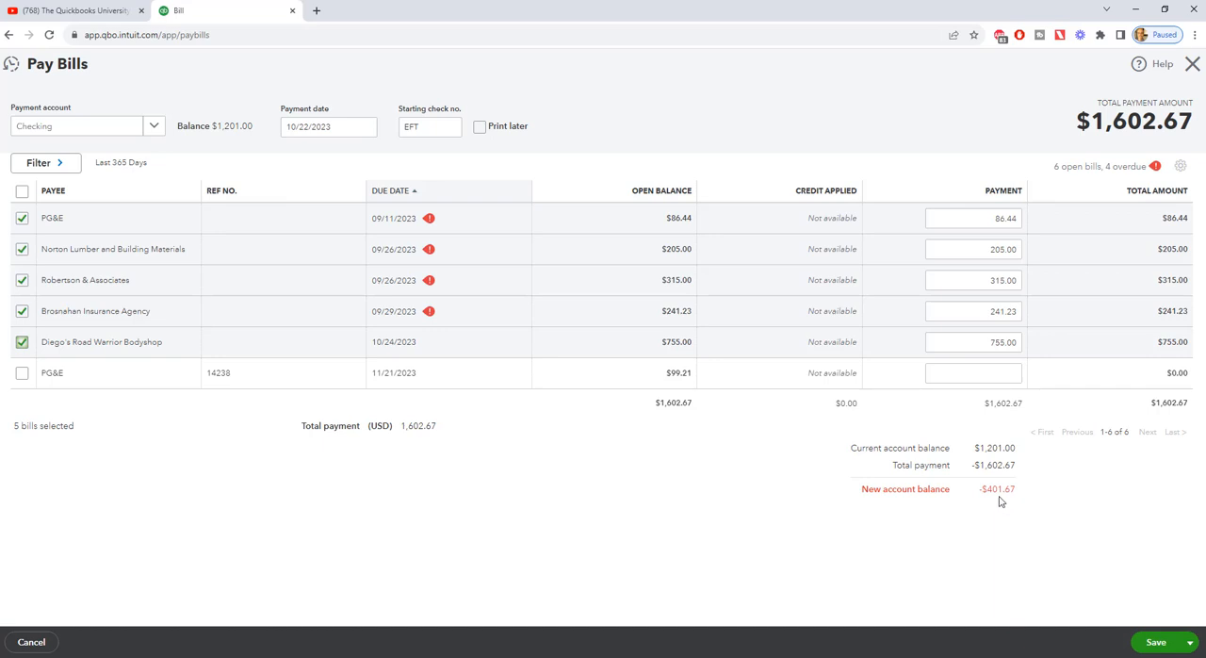
{"action": "mouse_move", "coordinate": [1030, 498]}
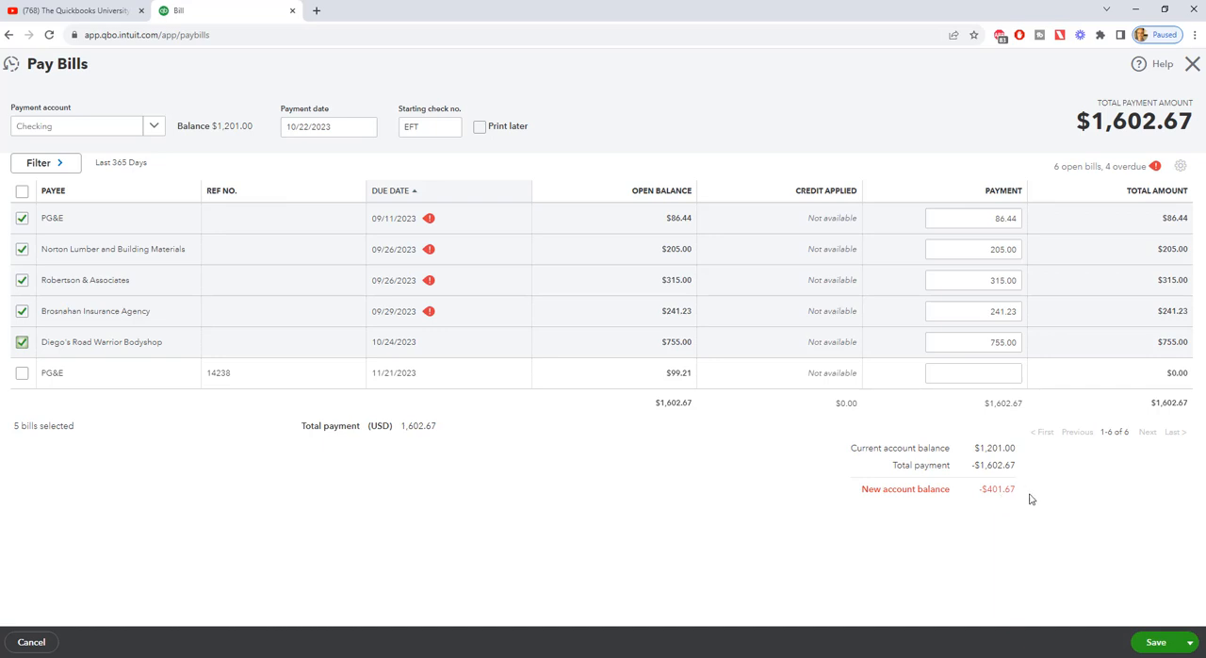
- Save and close the five-bill $1,602.67 payment, returning to the dashboard
{"action": "left_click", "coordinate": [1189, 641]}
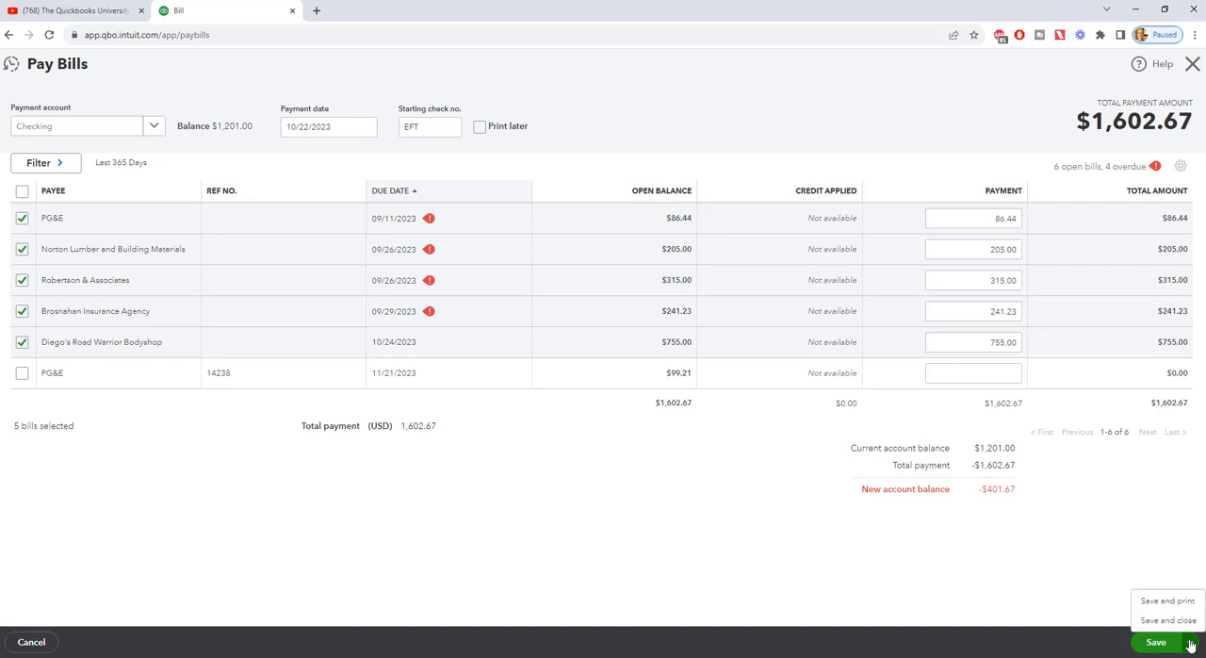
{"action": "mouse_move", "coordinate": [1168, 601]}
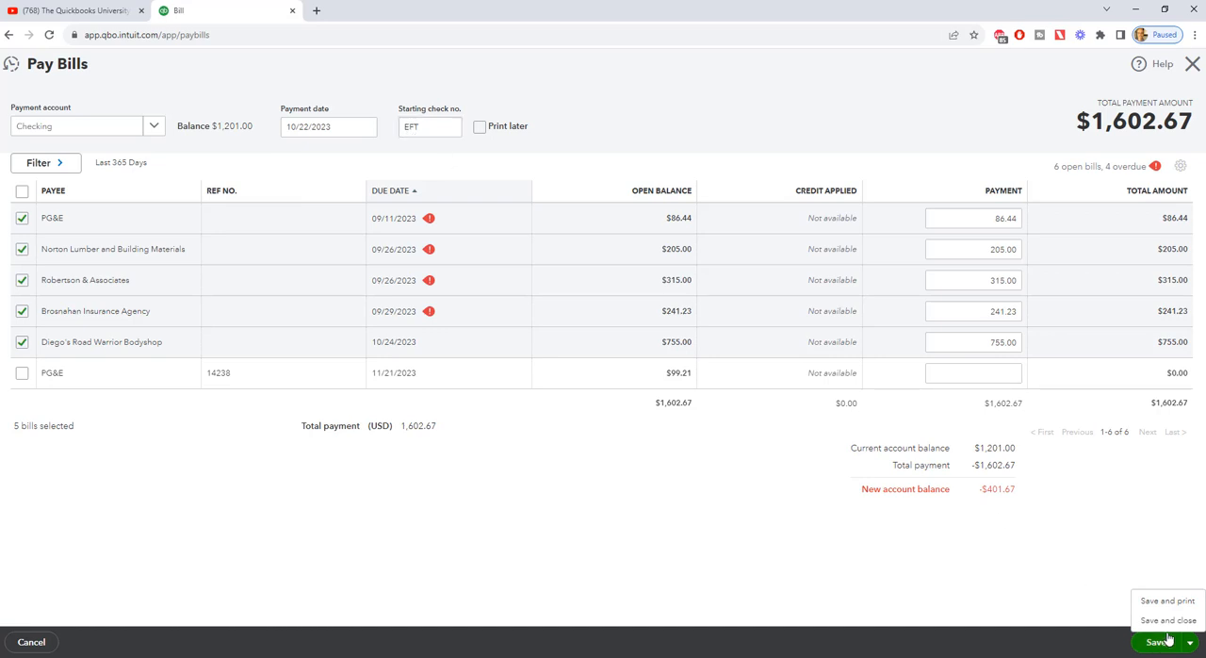
{"action": "left_click", "coordinate": [478, 127]}
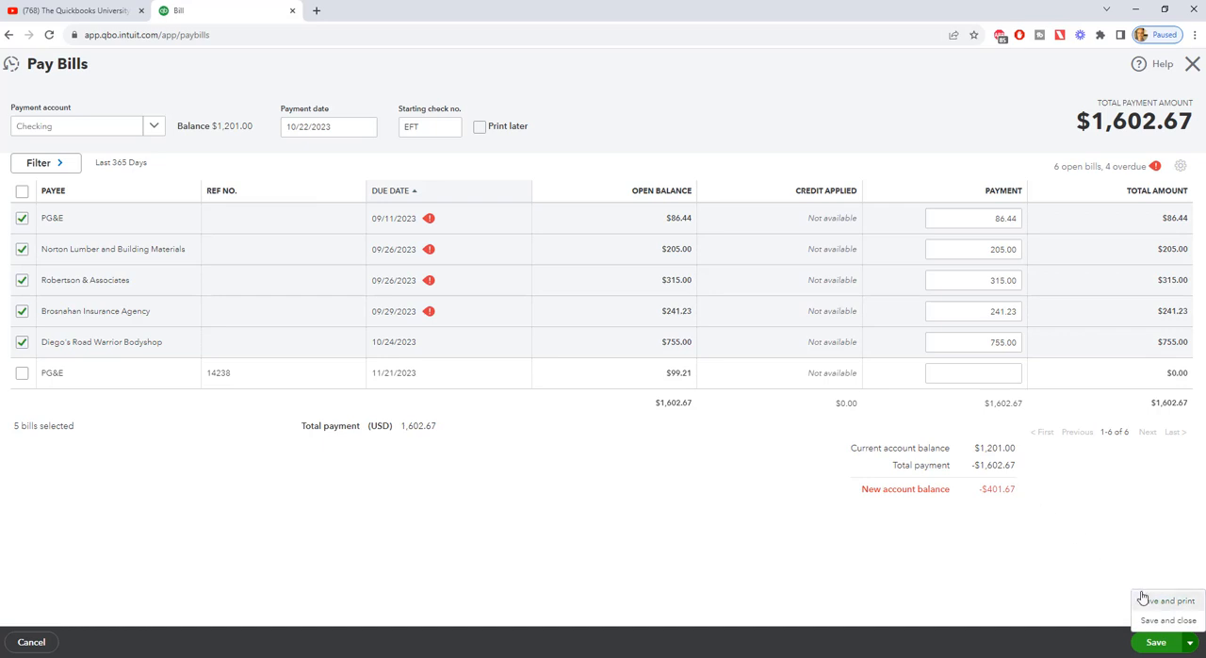
{"action": "mouse_move", "coordinate": [1157, 603]}
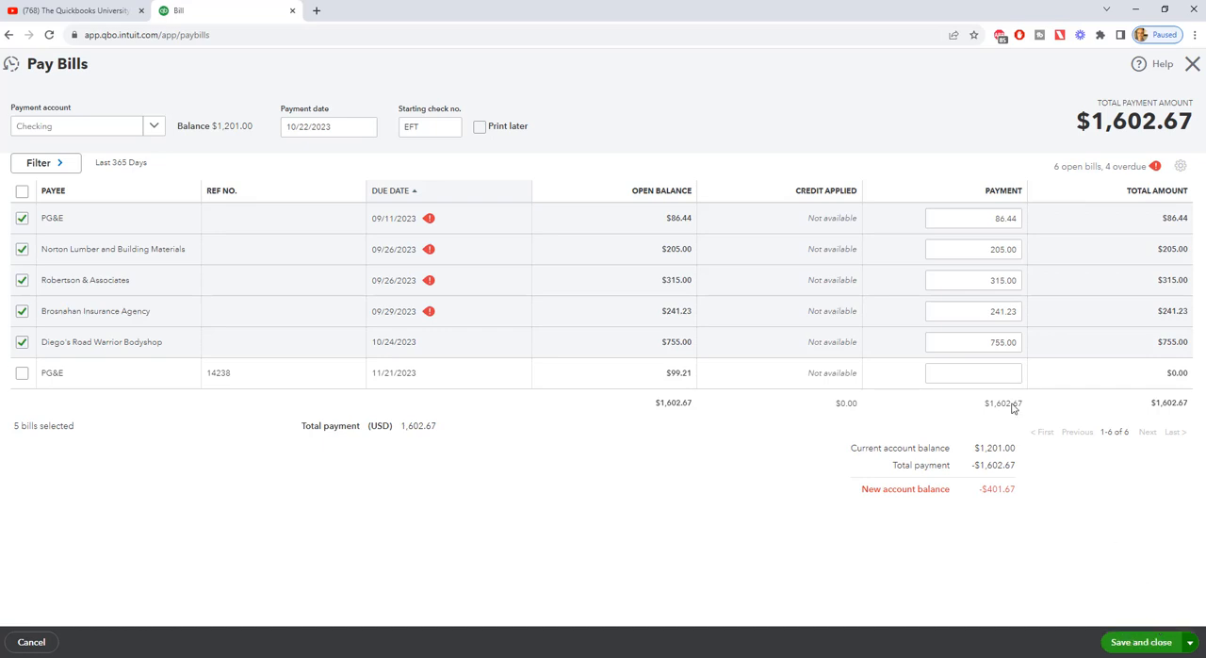
{"action": "left_click", "coordinate": [1142, 641]}
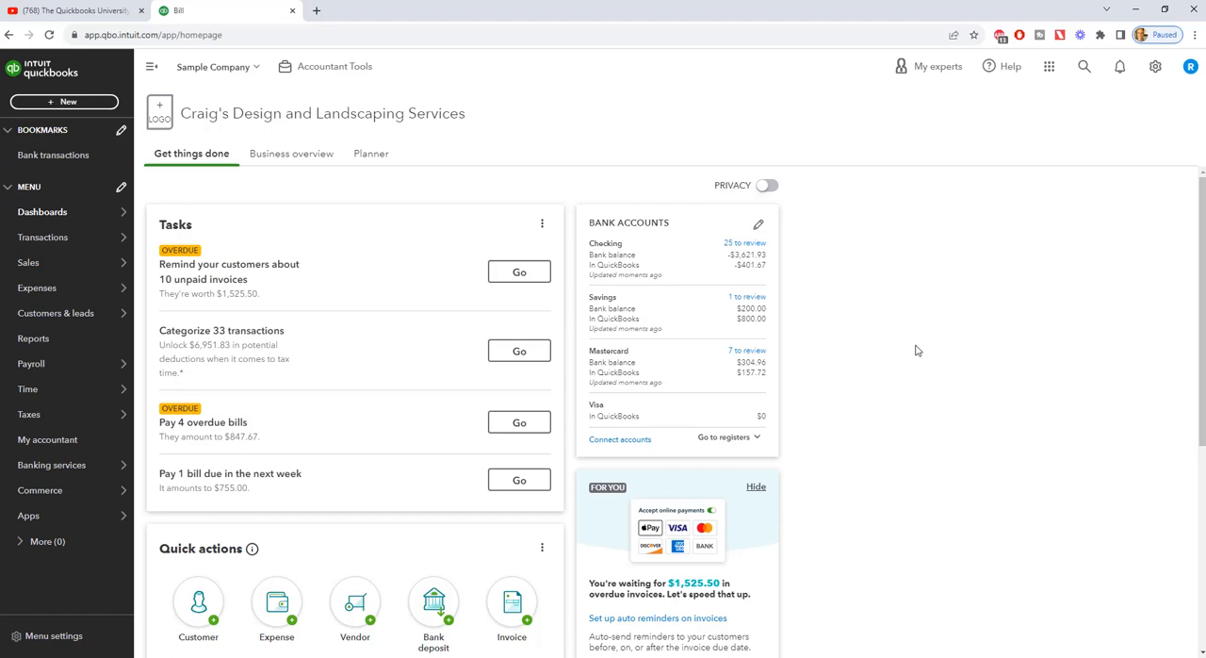
{"action": "mouse_move", "coordinate": [940, 297]}
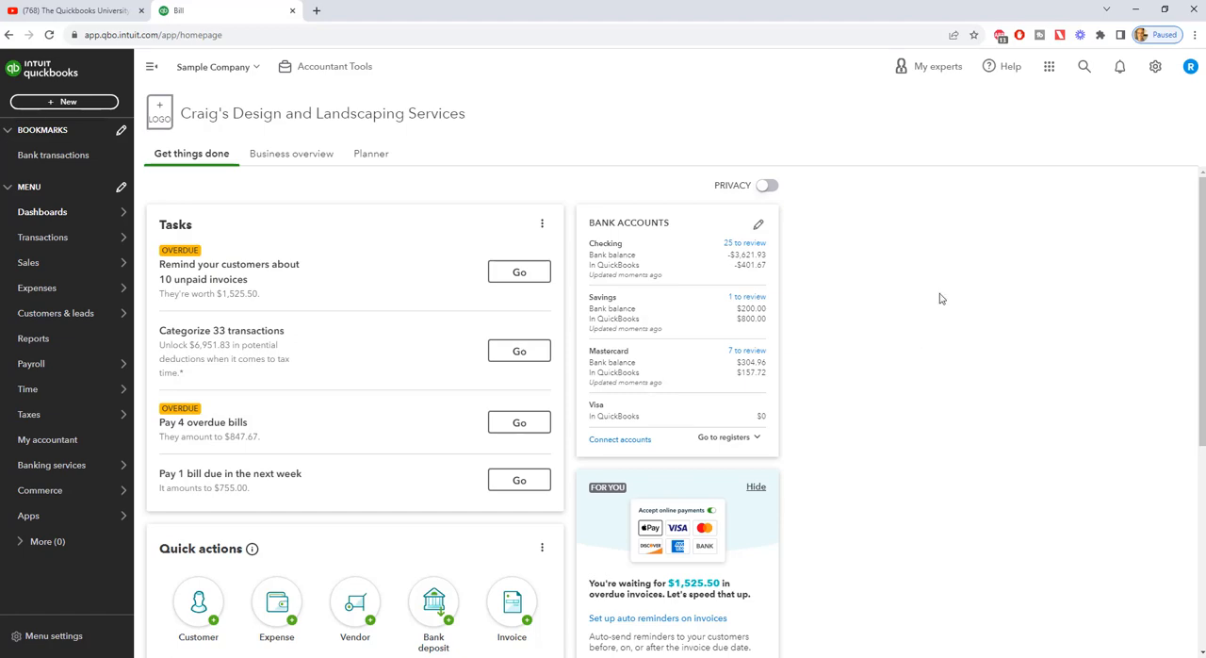